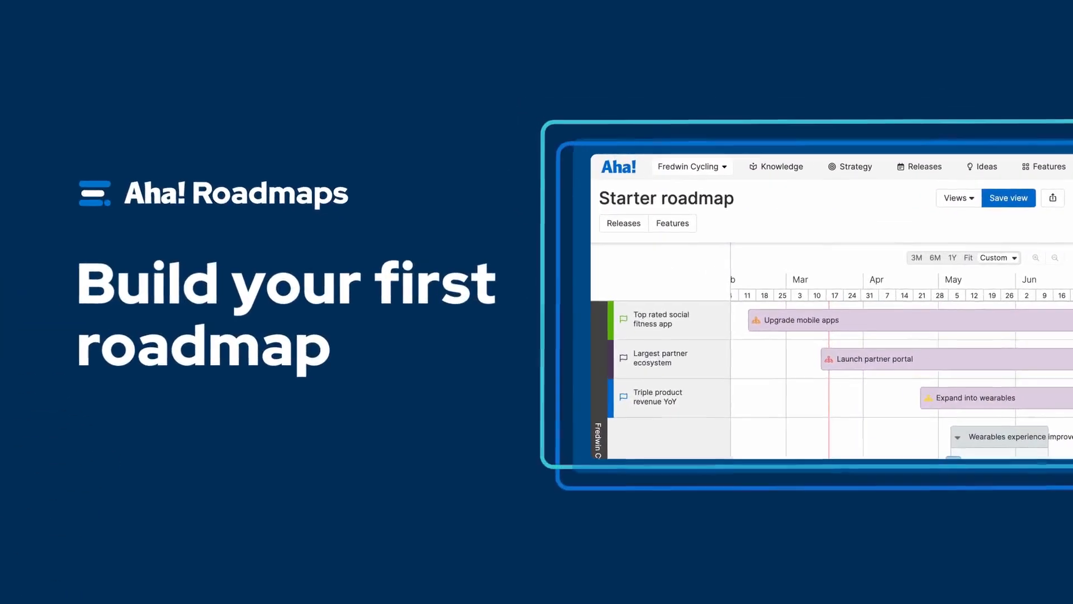
# Set the Triple product revenue YoY goal's time frame to 2024 on the Goals page
pyautogui.click(263, 11)
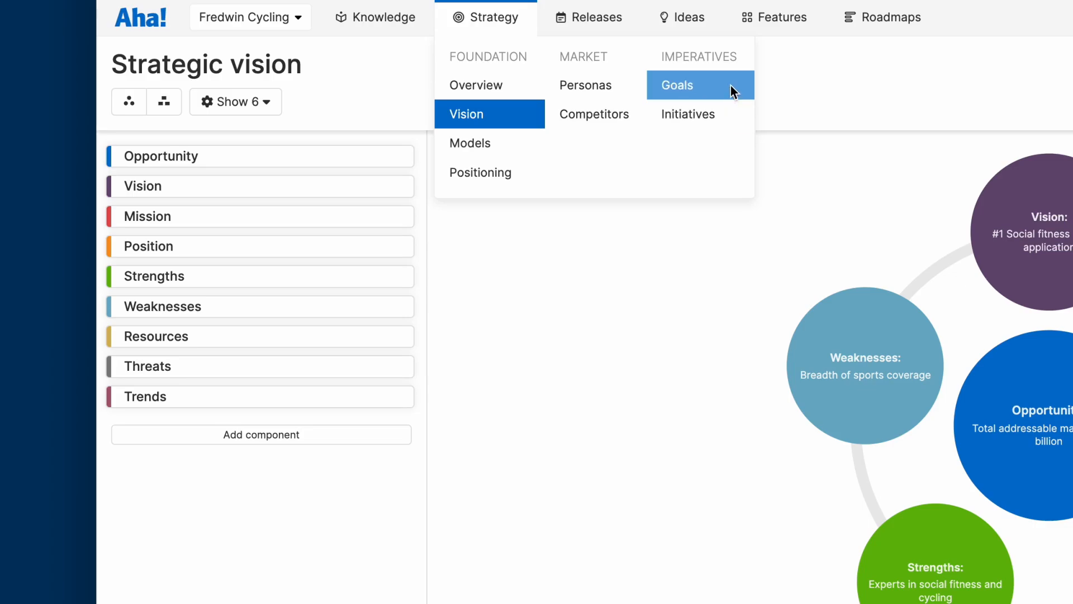
pyautogui.click(676, 85)
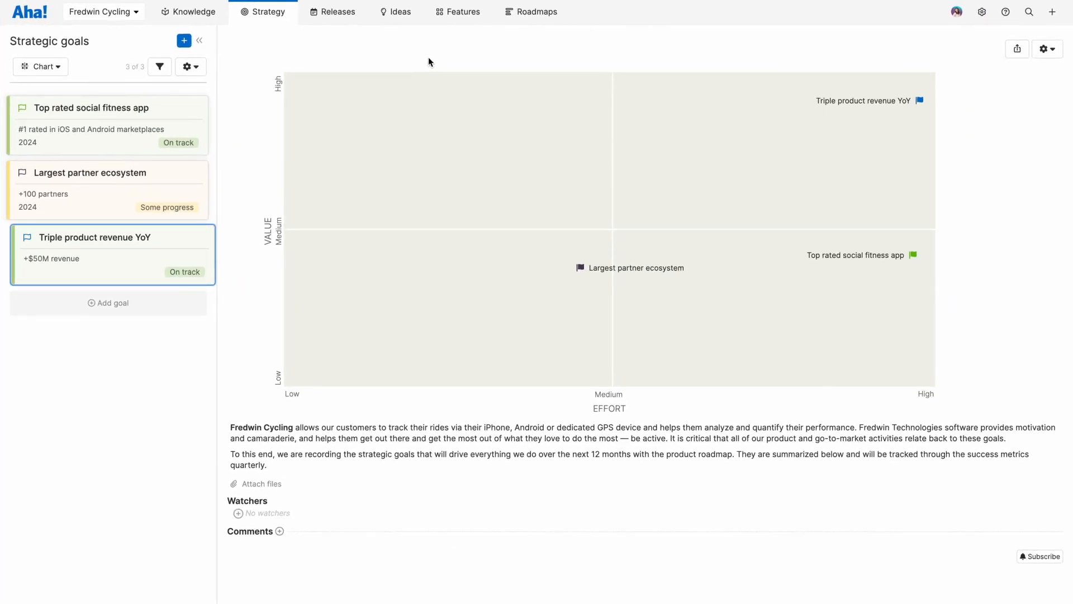
pyautogui.moveTo(194, 256)
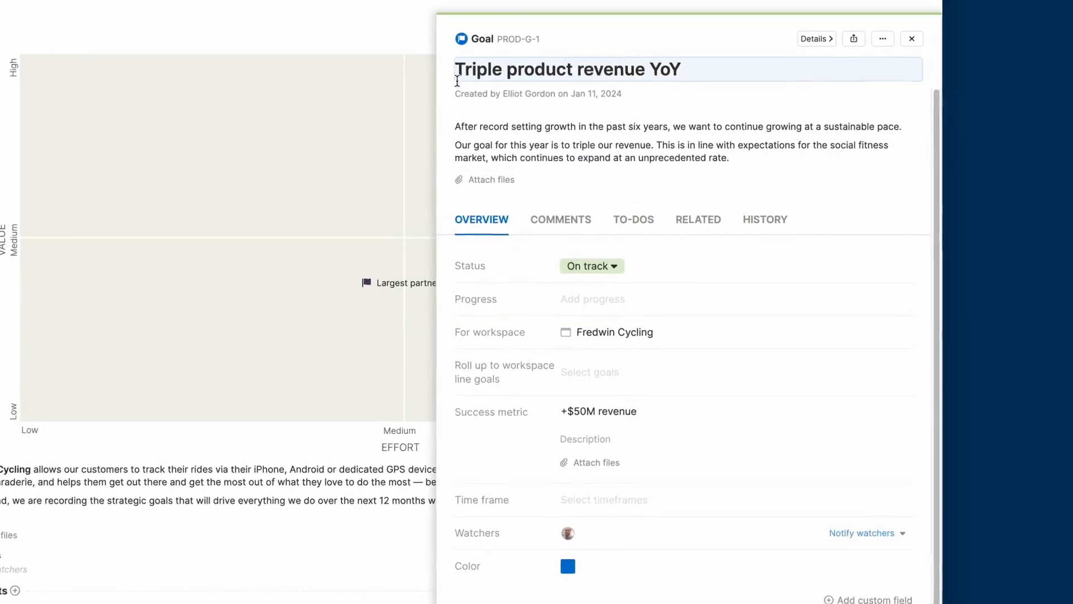
pyautogui.click(602, 411)
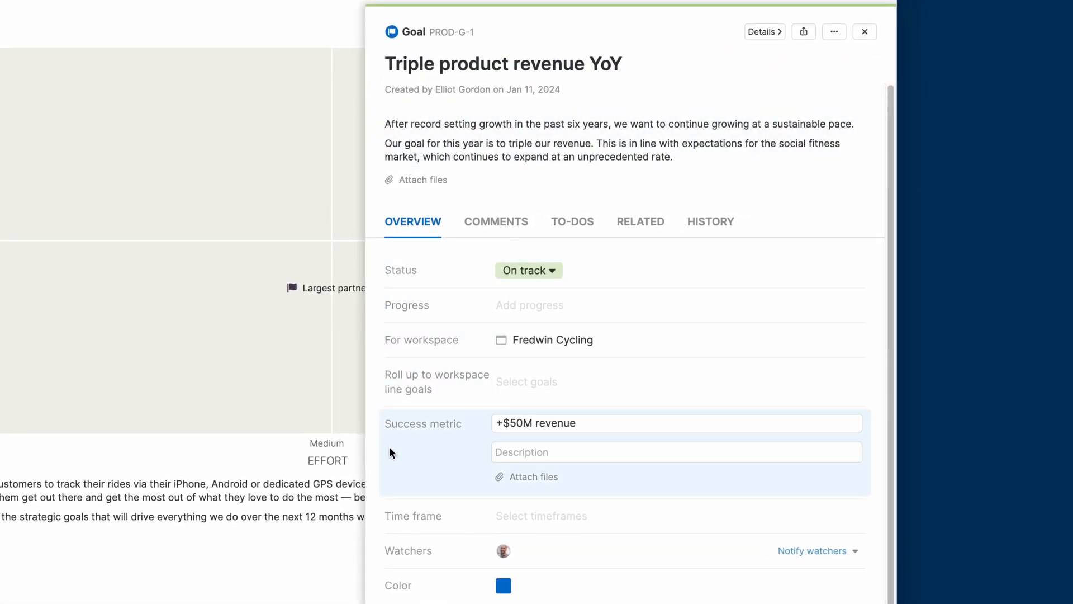
pyautogui.click(541, 516)
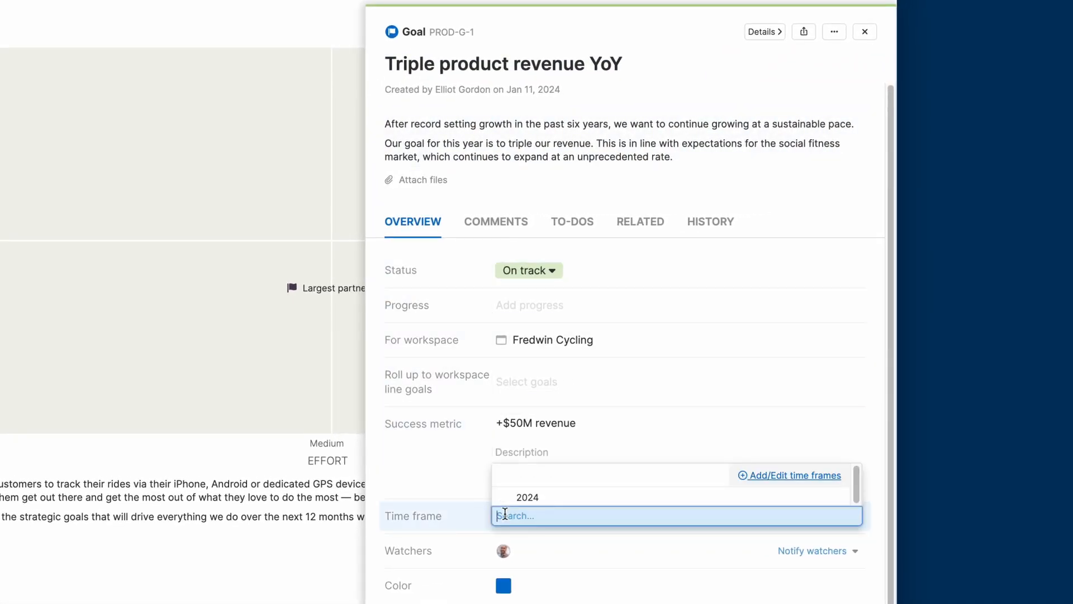
pyautogui.click(527, 497)
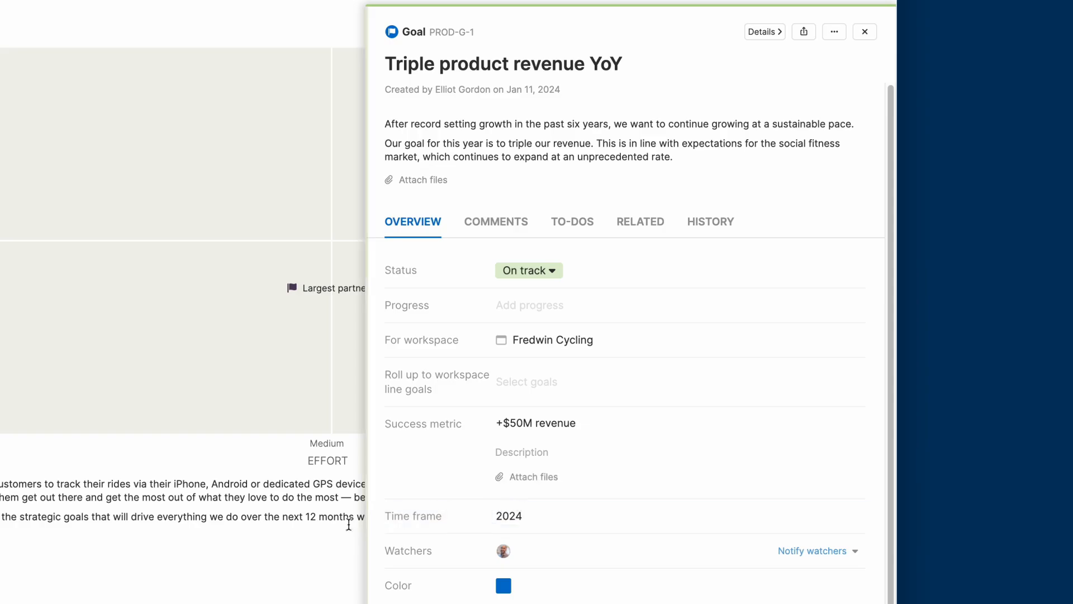
pyautogui.click(865, 32)
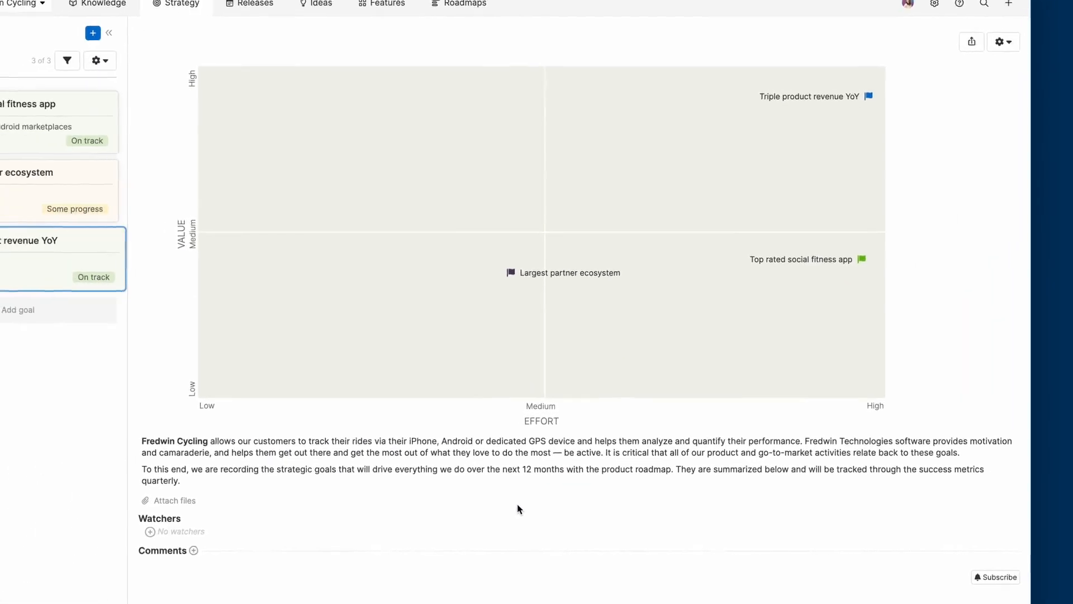
# Add Triple product revenue YoY to the Expand into wearables initiative's Goals field
pyautogui.click(266, 12)
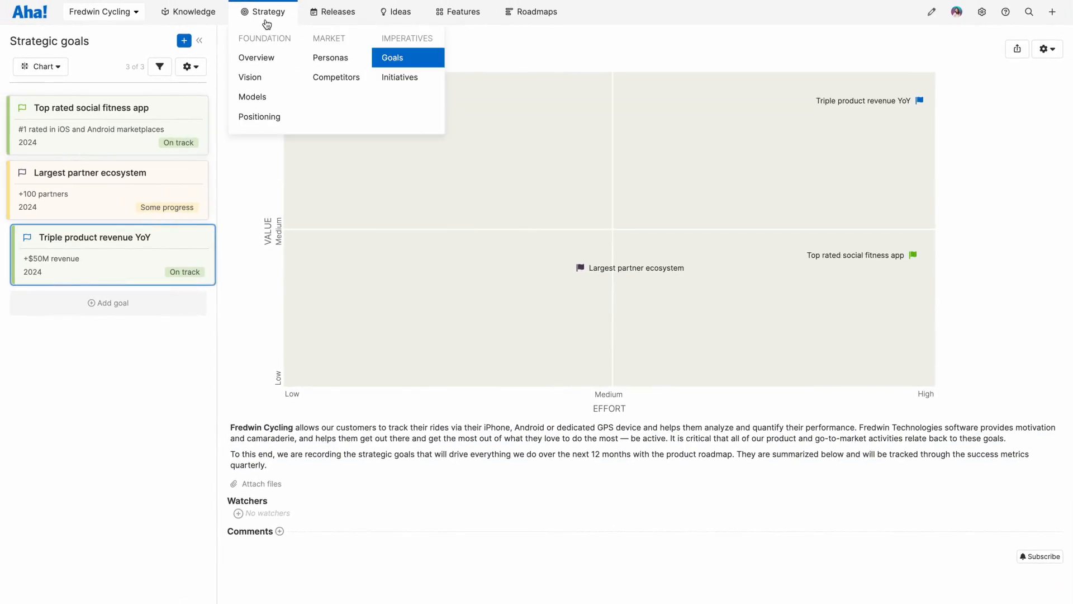
pyautogui.click(399, 77)
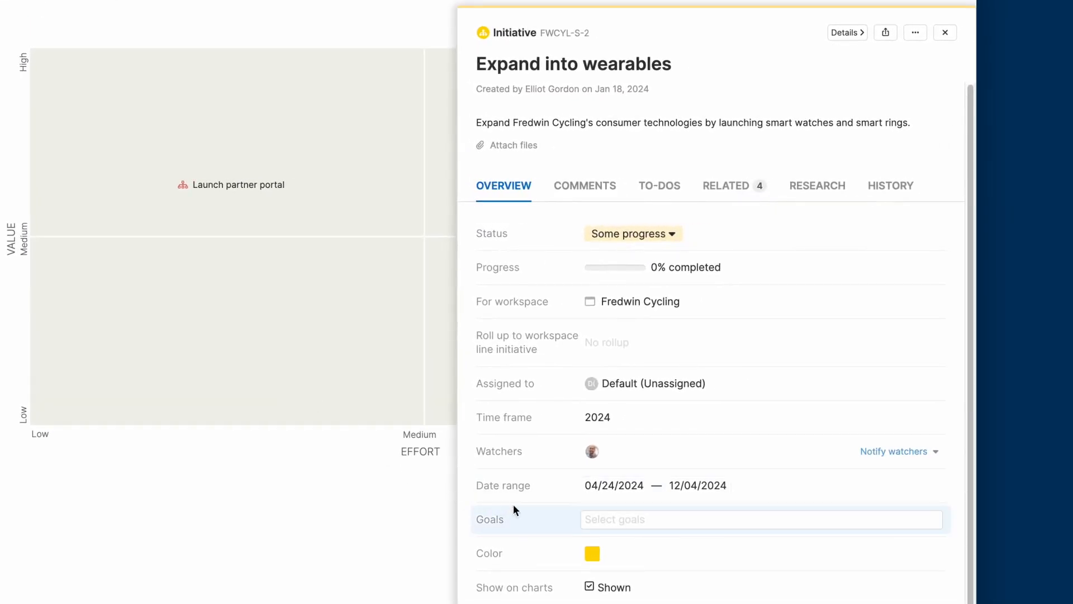
pyautogui.click(759, 518)
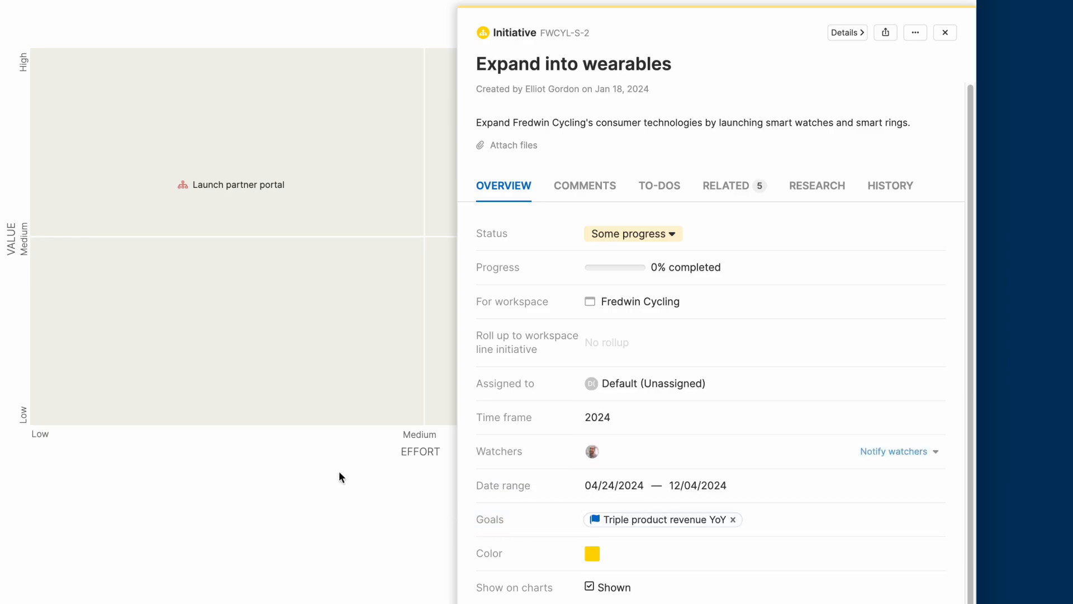
pyautogui.click(944, 33)
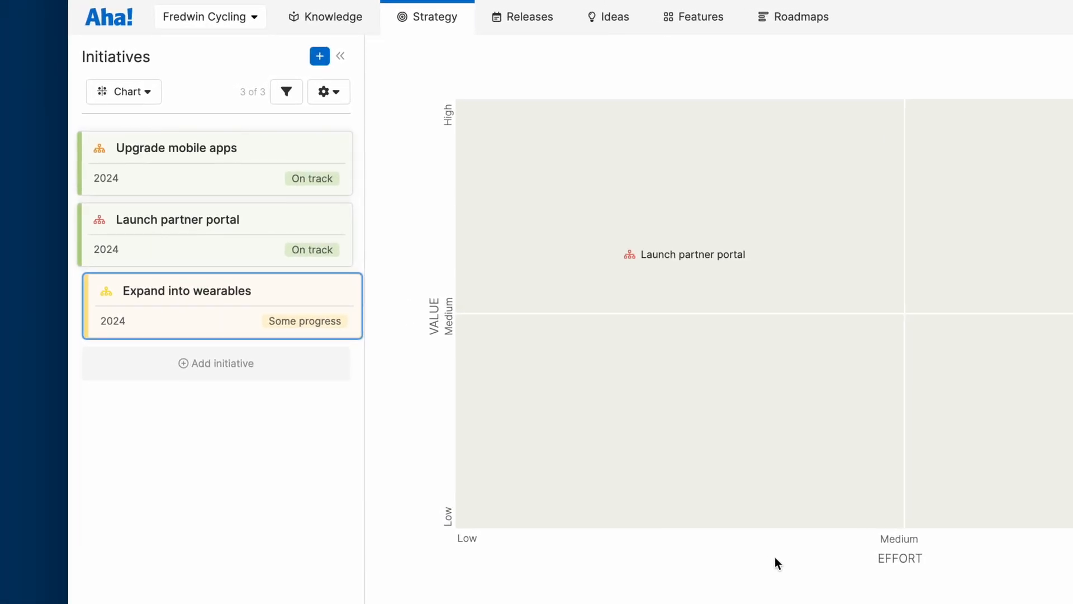
# Create the Wearables experience improvements release on the Gantt chart with release date 09/13/2024
pyautogui.click(528, 16)
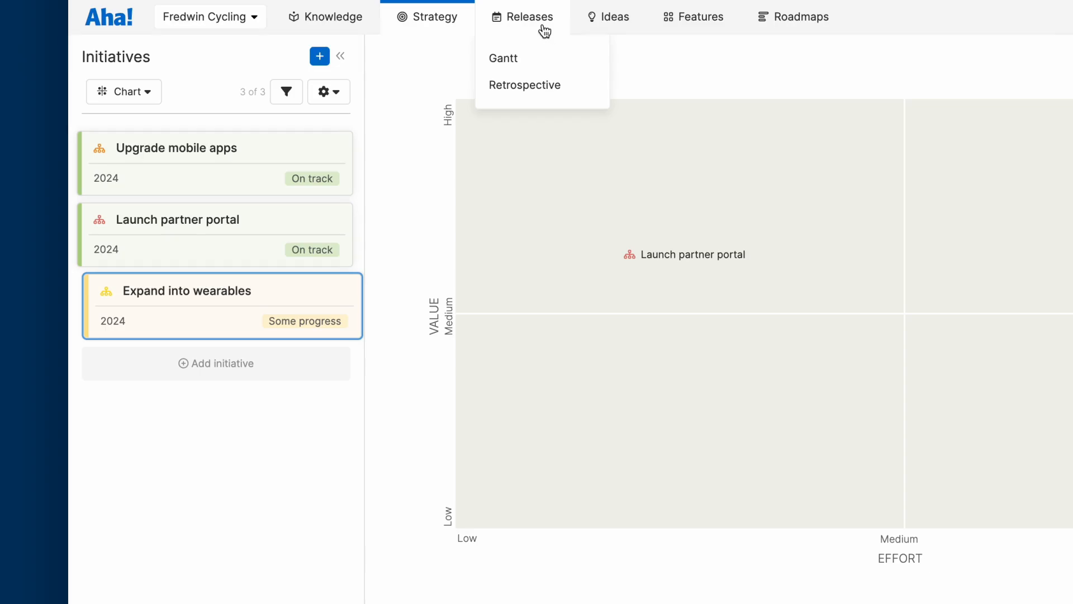
pyautogui.moveTo(545, 39)
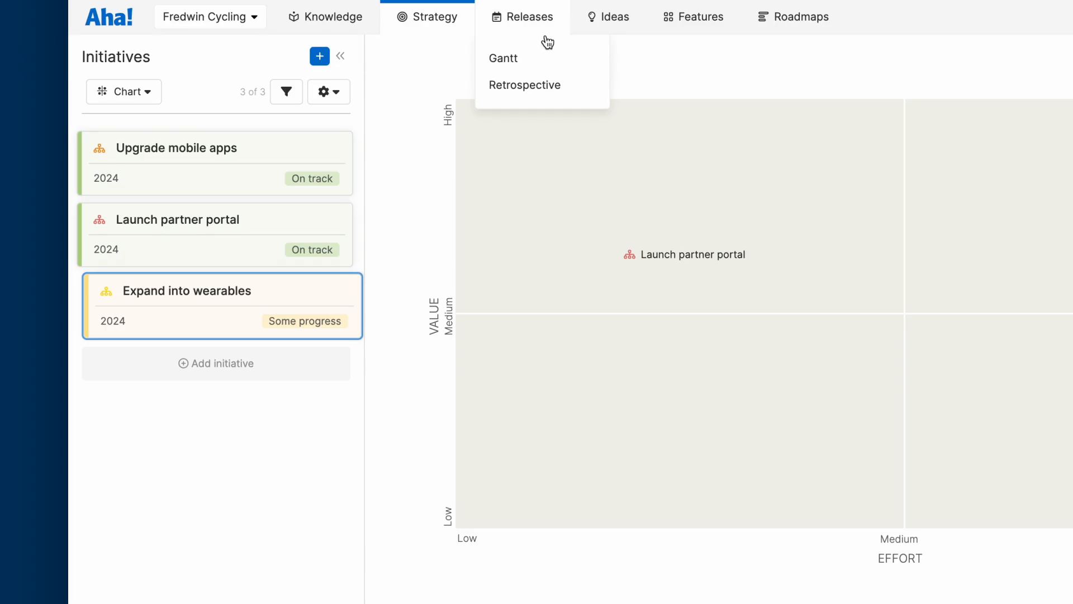
pyautogui.click(503, 58)
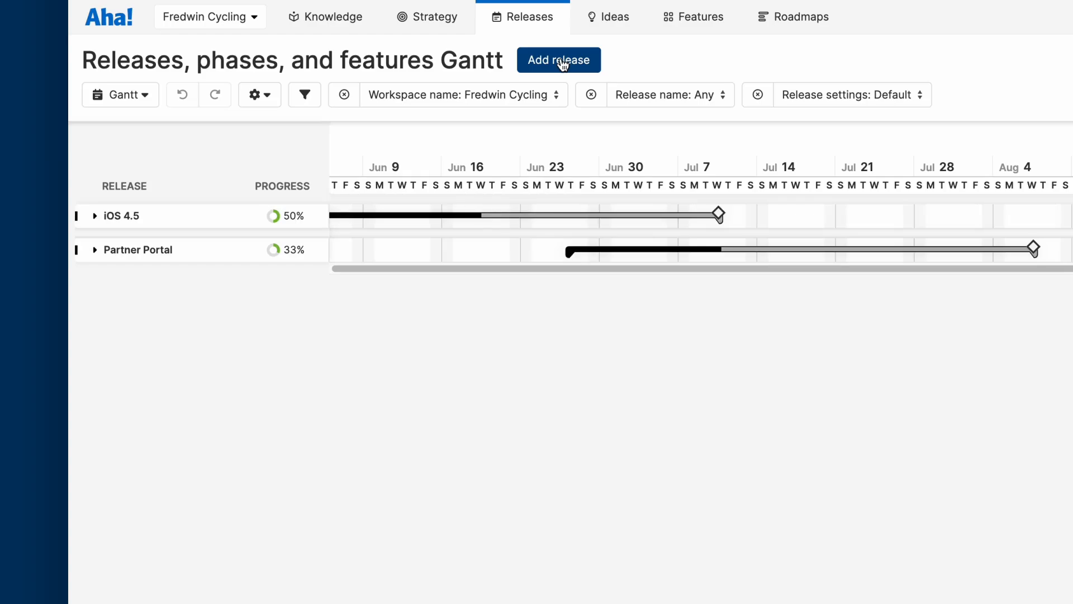
pyautogui.click(559, 60)
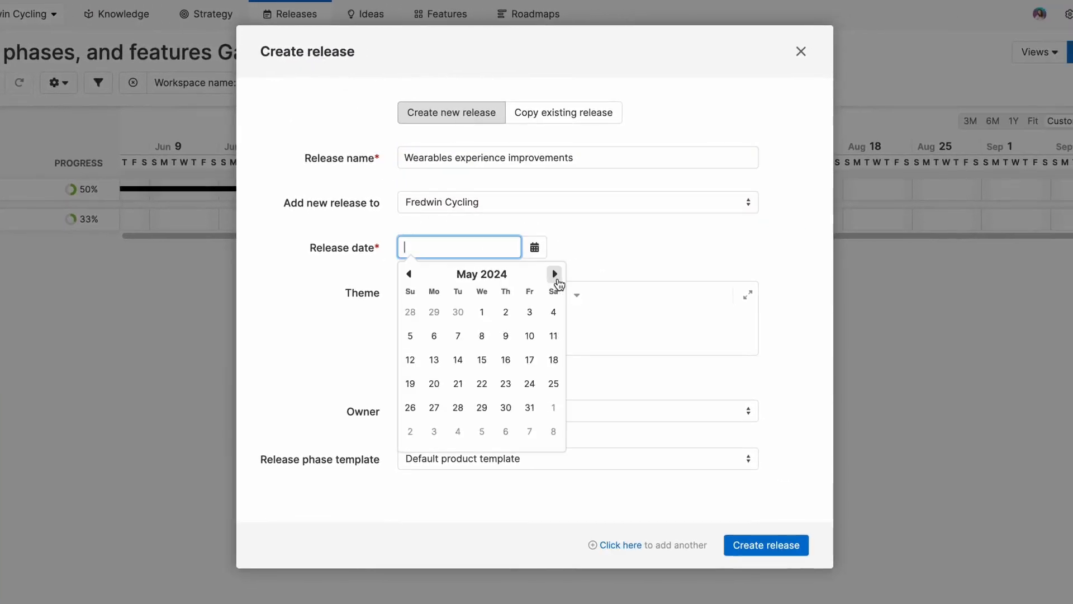
pyautogui.write('09/13/2024')
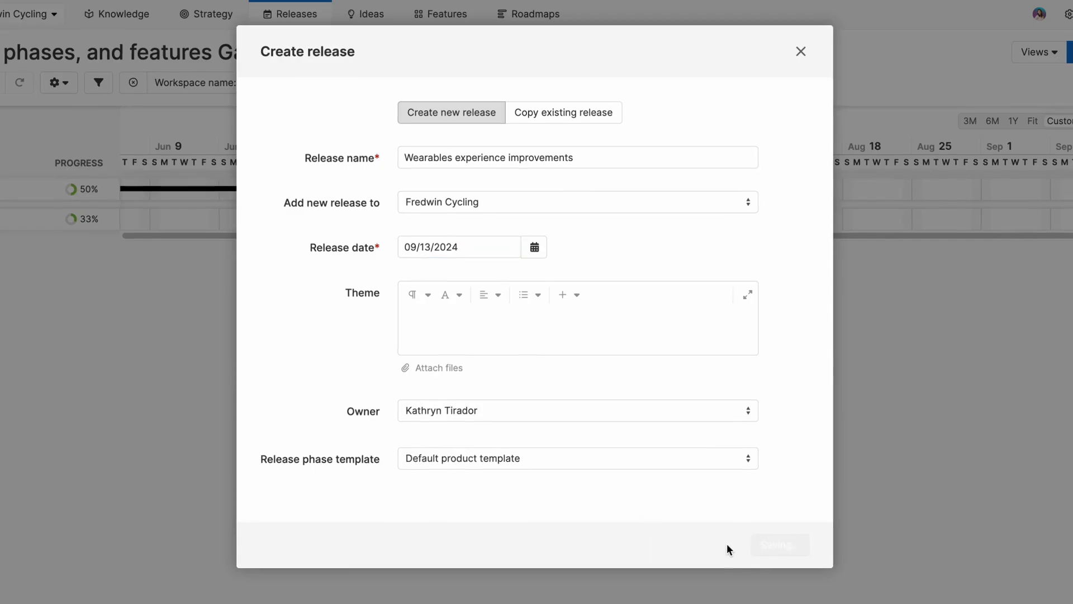
pyautogui.click(778, 543)
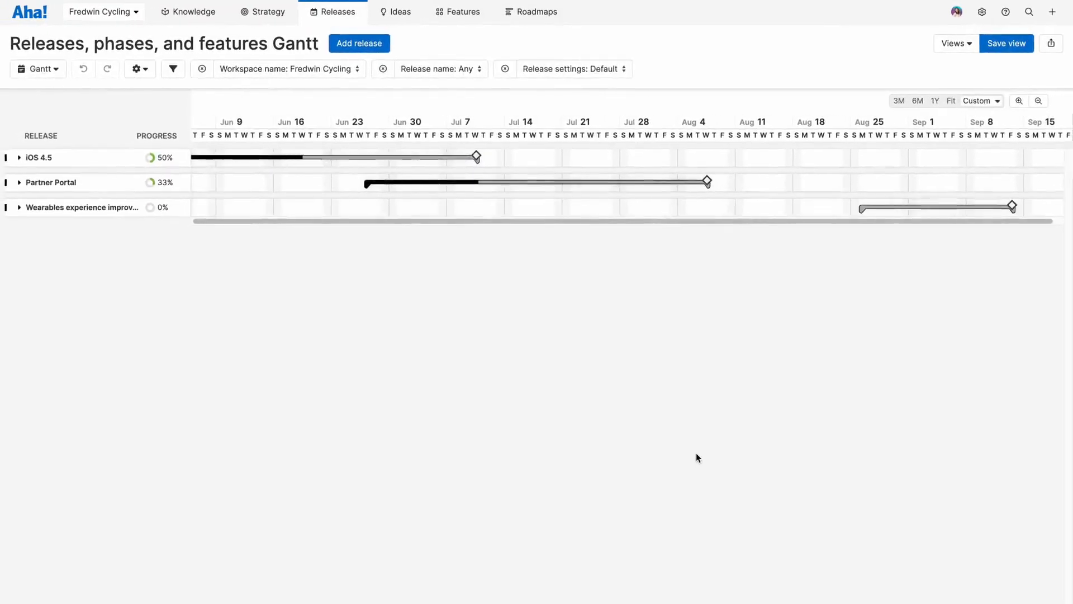
pyautogui.moveTo(216, 334)
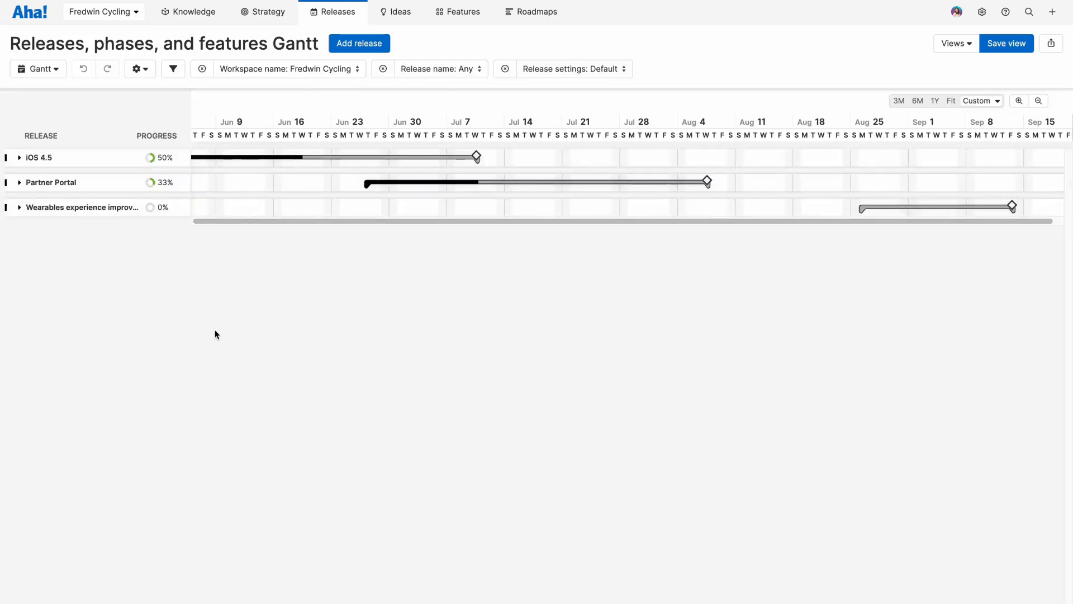
# Expand the Wearables experience improvements release row to reveal its phases
pyautogui.click(21, 206)
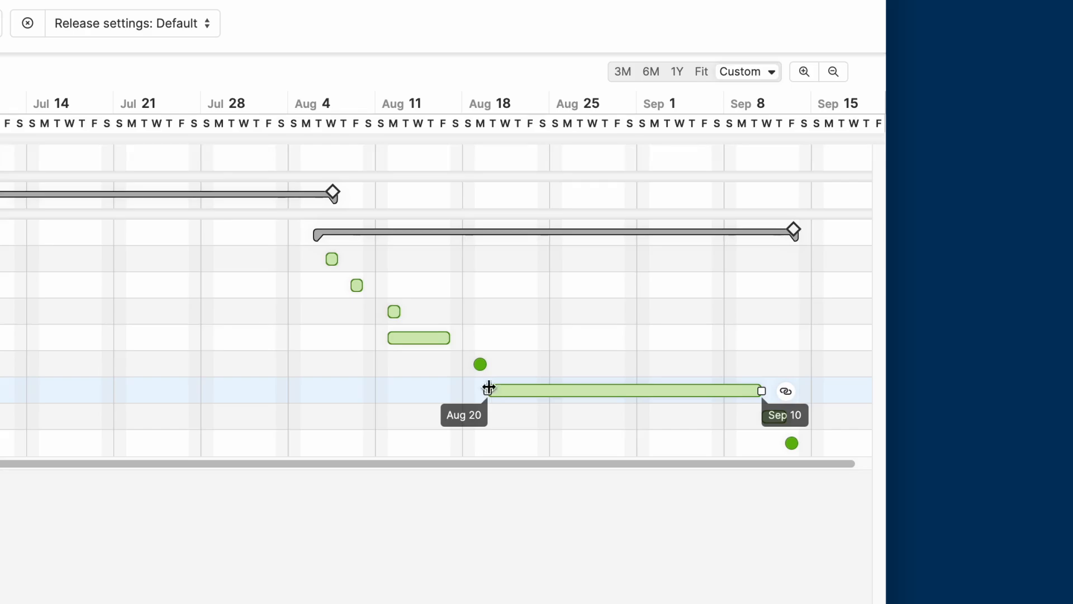
# Open the features board from the Features menu
pyautogui.click(453, 18)
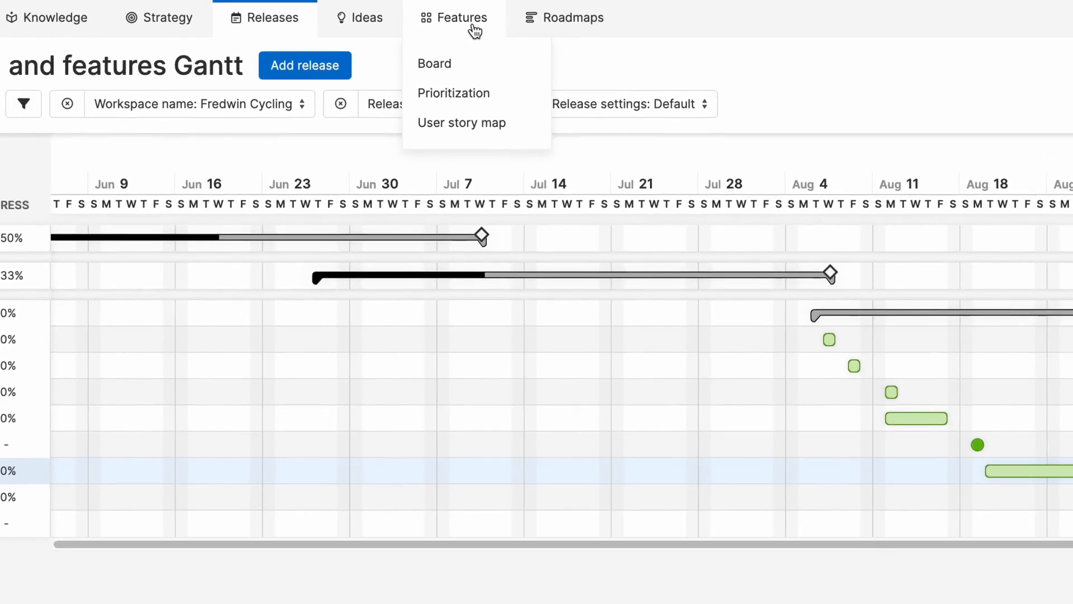
pyautogui.click(433, 63)
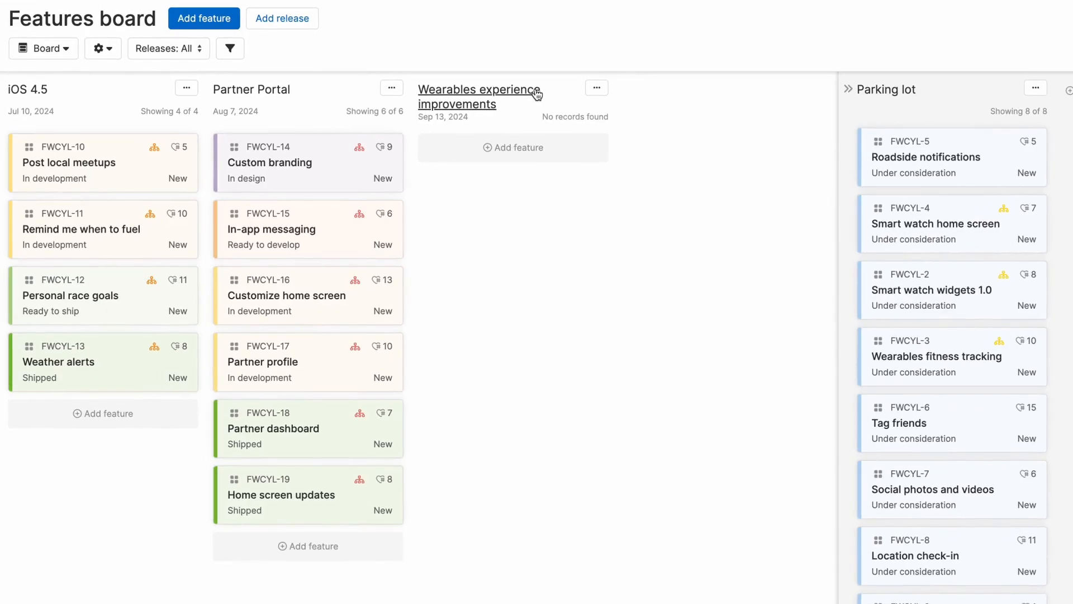
pyautogui.moveTo(573, 153)
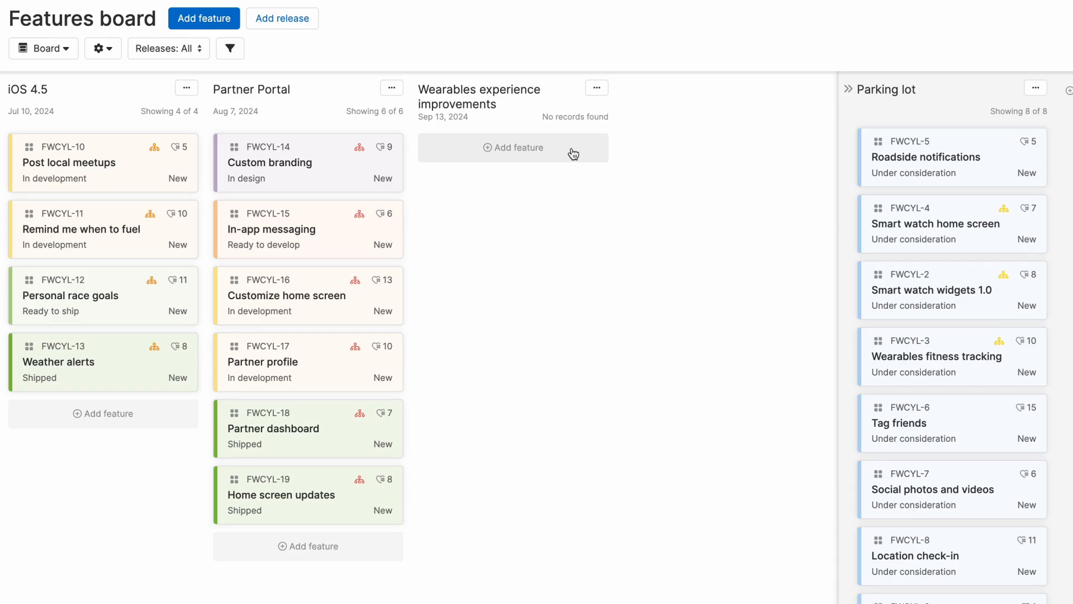
pyautogui.moveTo(826, 177)
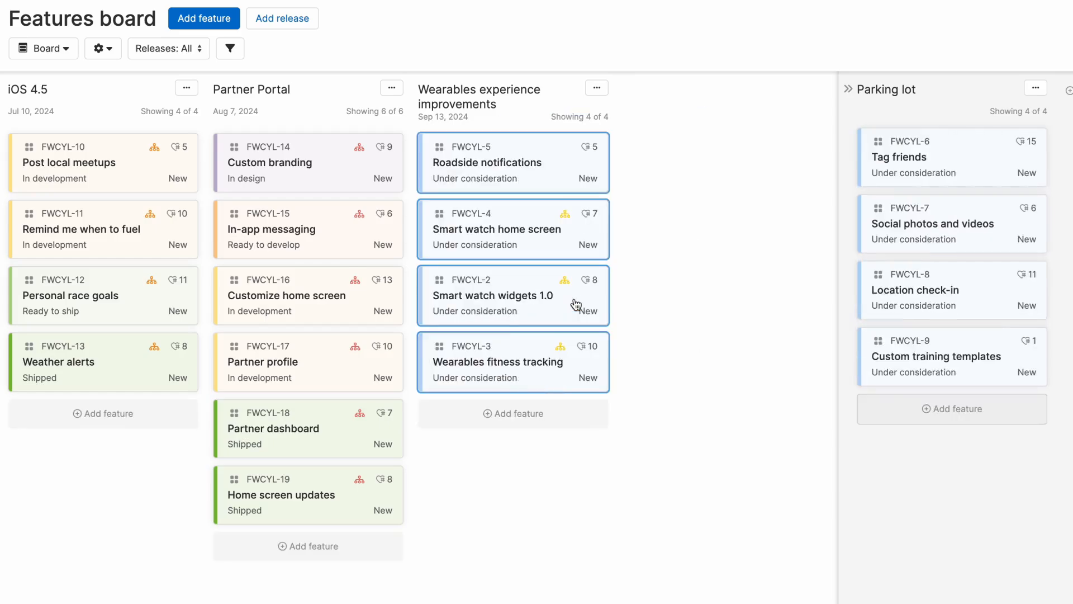
pyautogui.moveTo(569, 156)
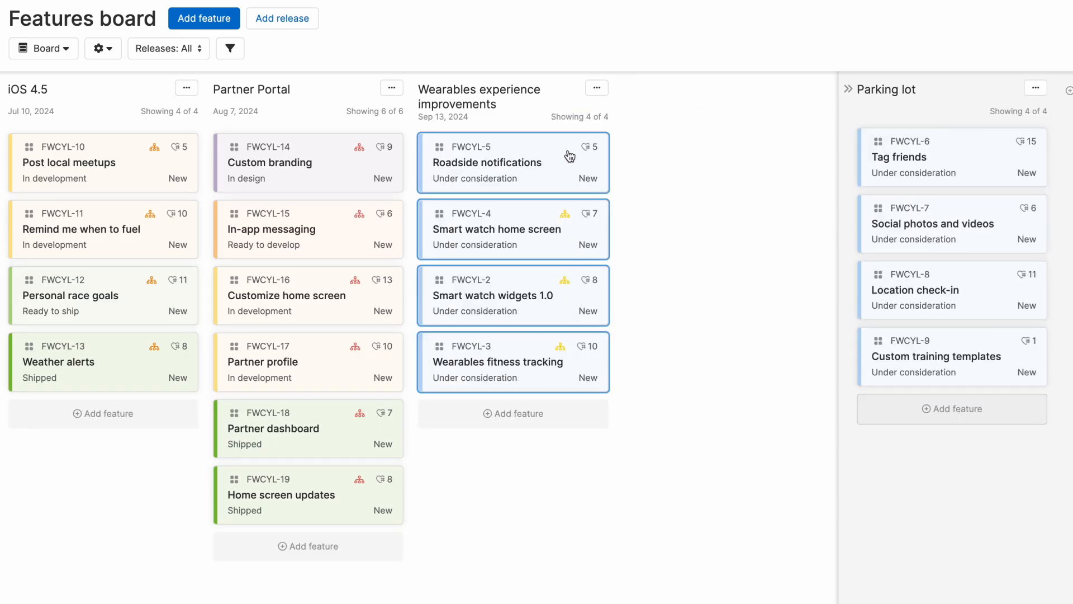
# Give Roadside notifications a Sep 13 due date and link it to Expand into wearables
pyautogui.click(487, 162)
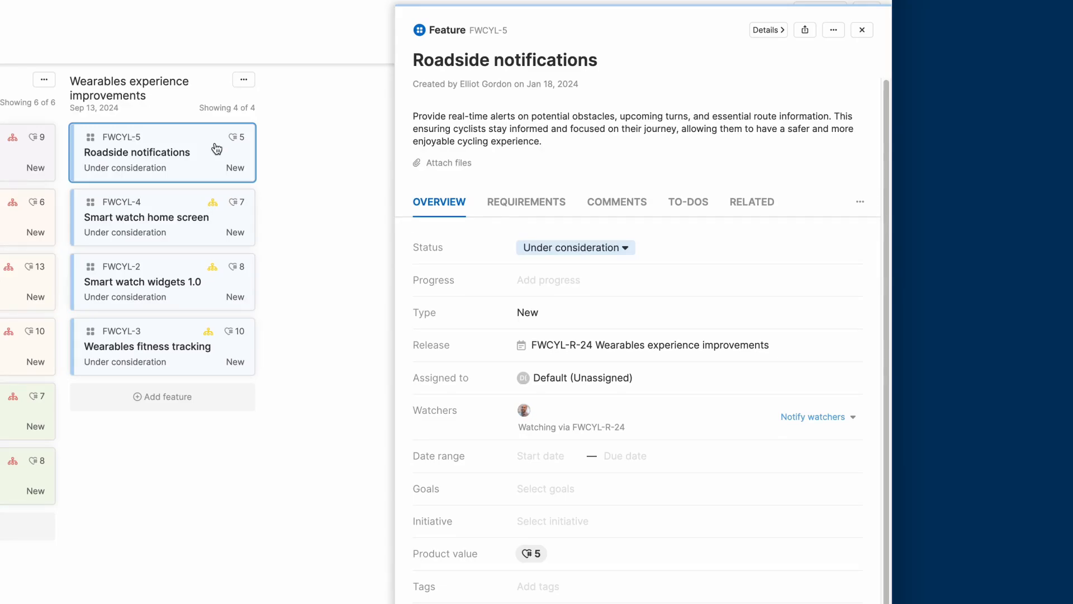
pyautogui.moveTo(405, 230)
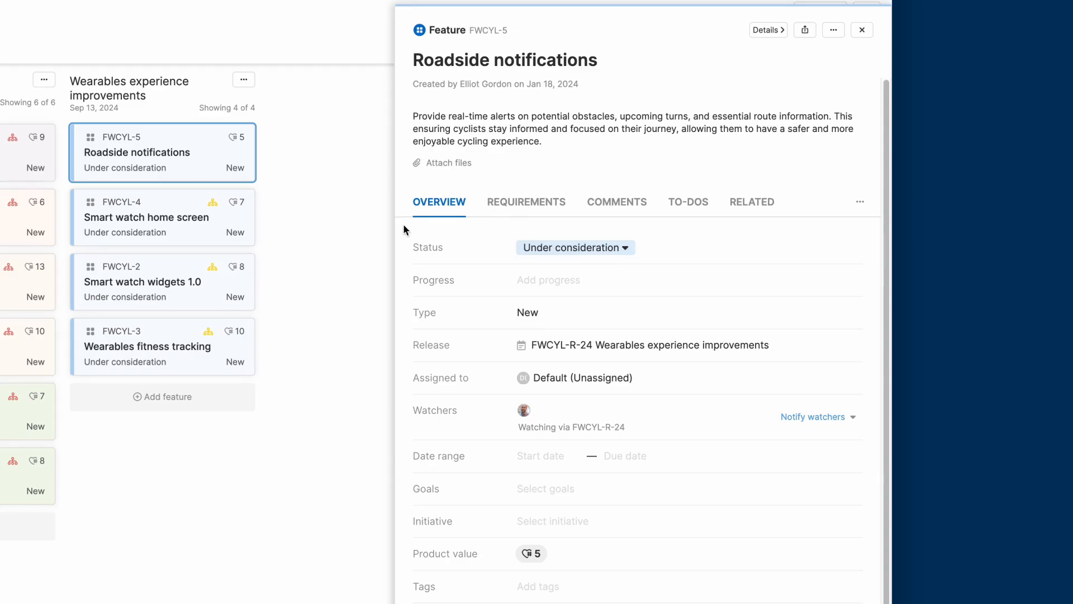
pyautogui.scroll(-3)
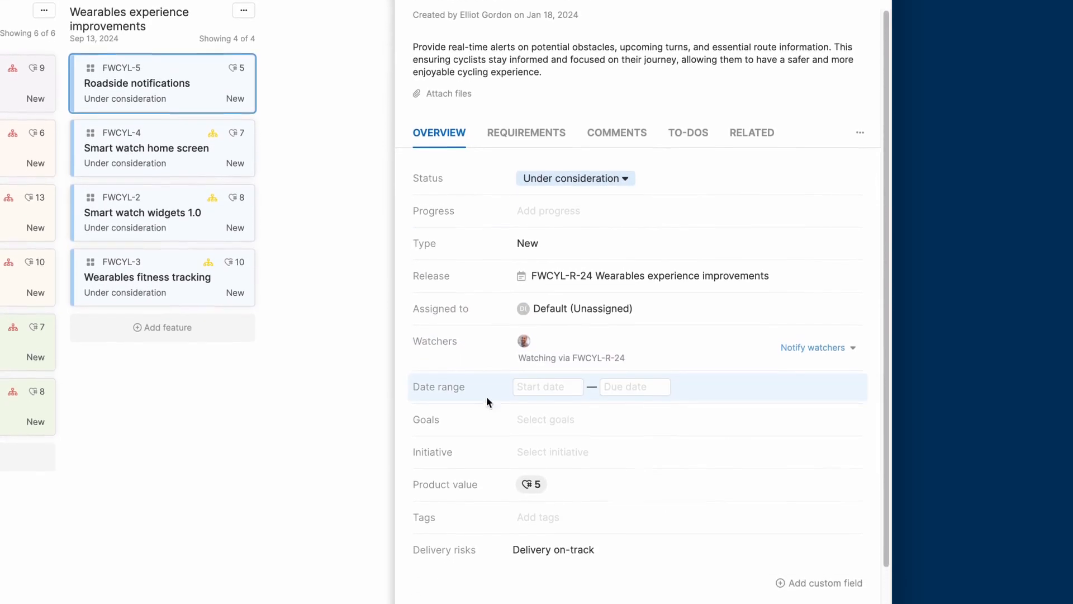
pyautogui.click(547, 386)
pyautogui.write('09/02/2024')
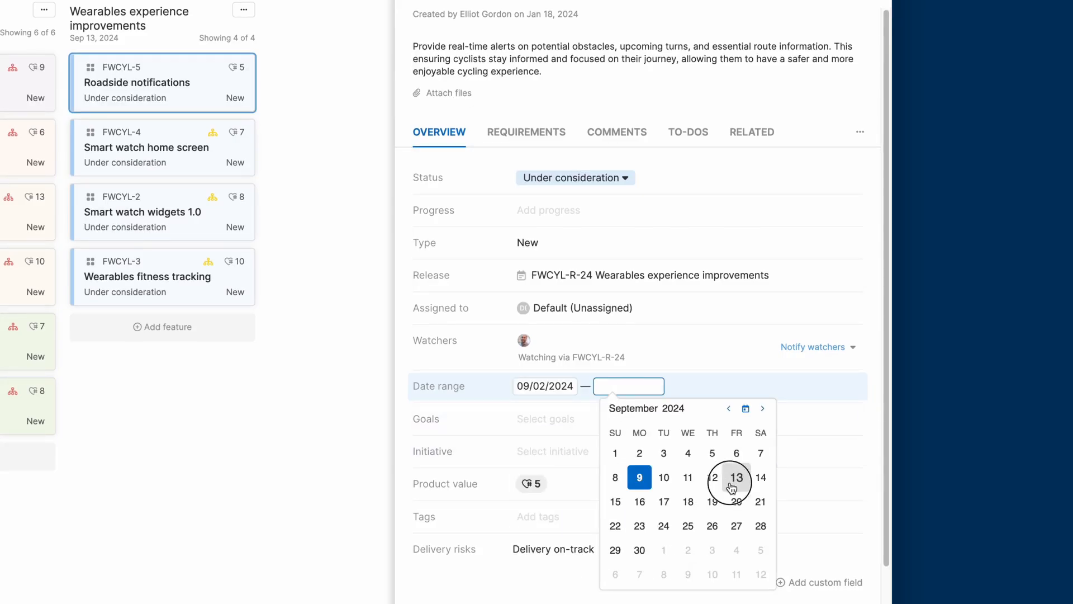
pyautogui.click(736, 476)
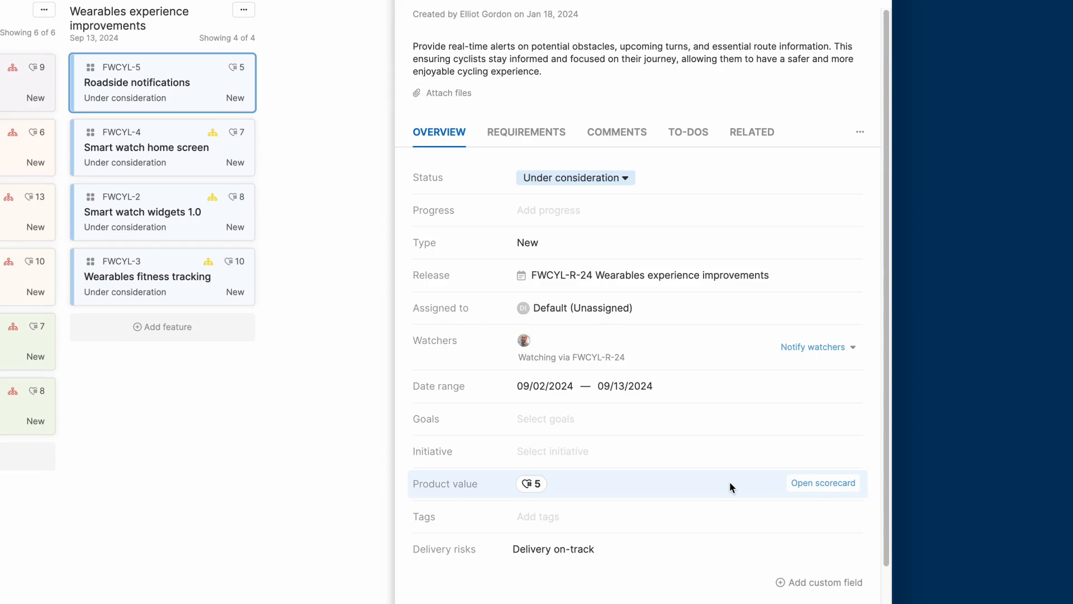
pyautogui.moveTo(701, 473)
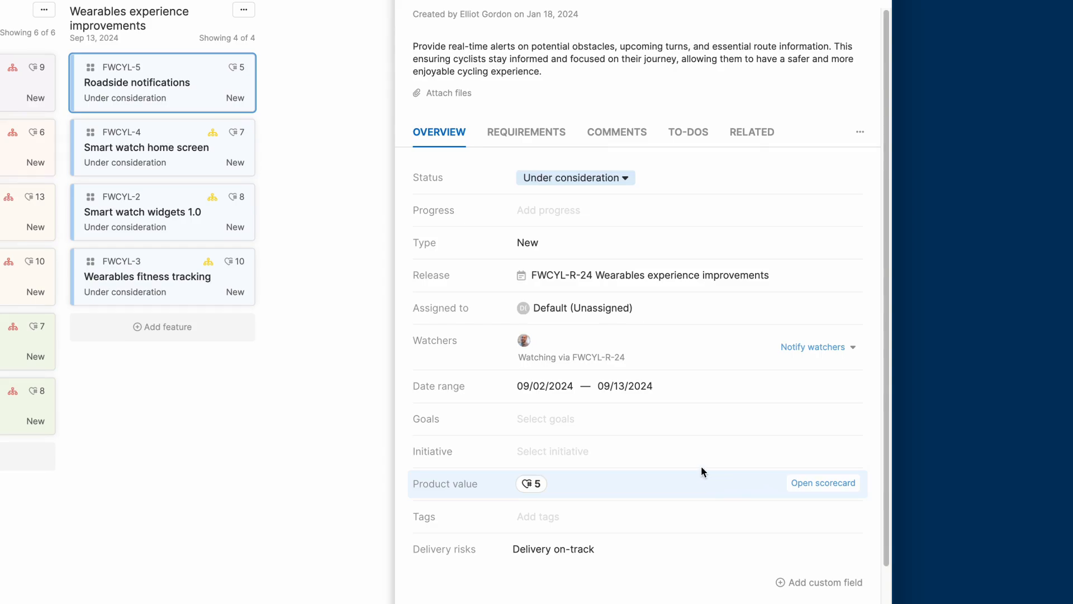
pyautogui.click(552, 451)
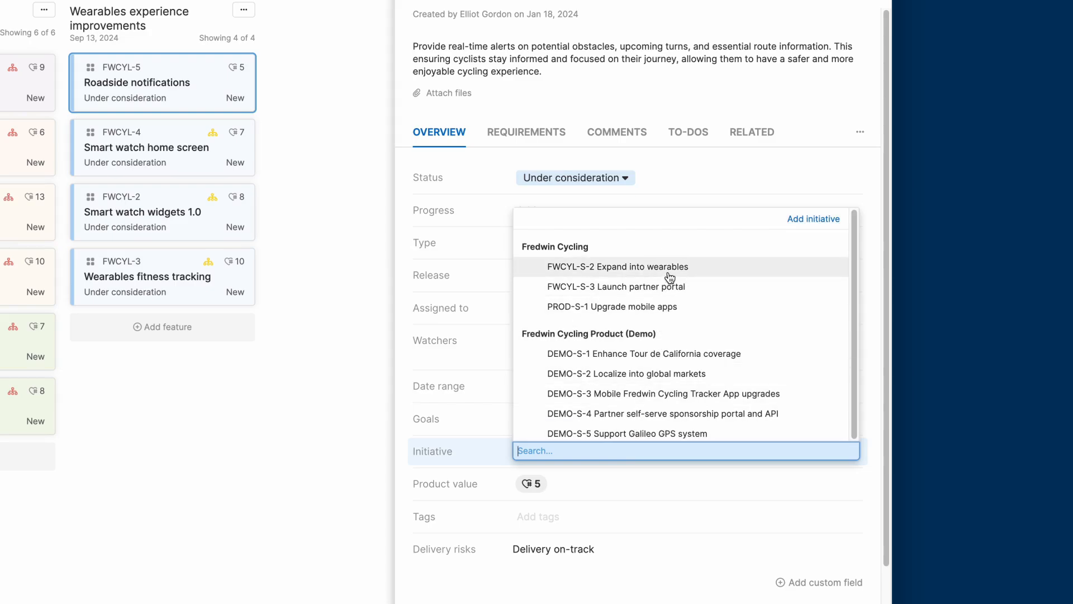
pyautogui.click(616, 266)
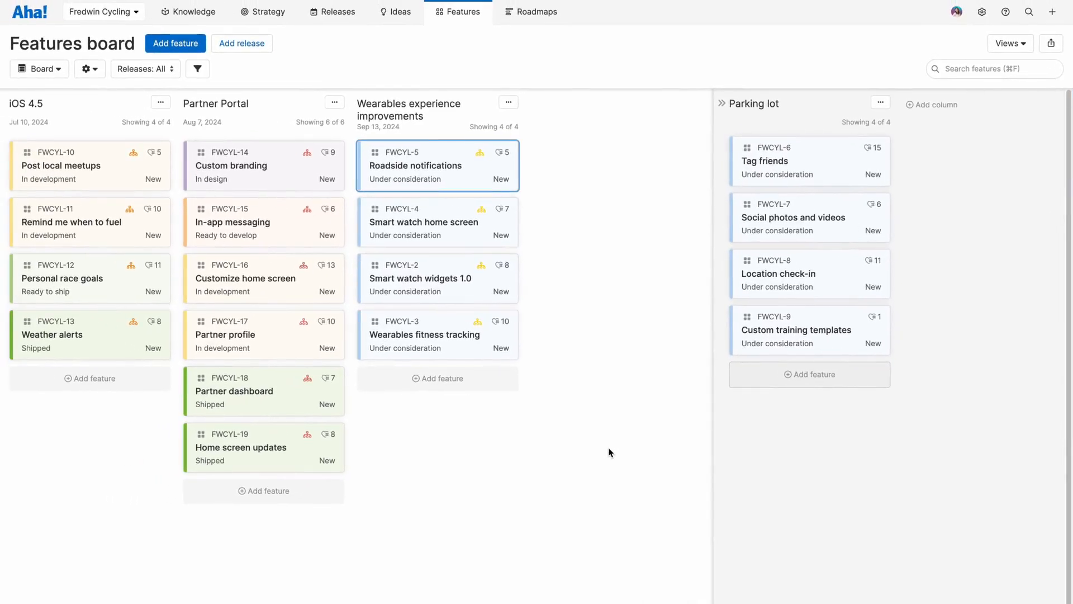
pyautogui.moveTo(595, 429)
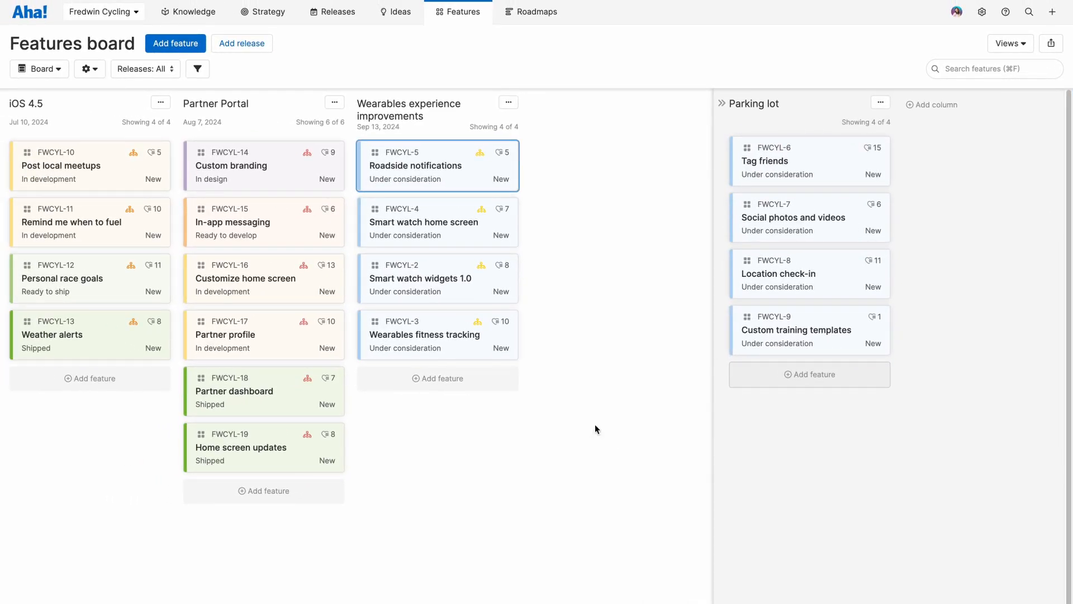
# Create a new Starter roadmap from the Roadmaps menu
pyautogui.click(536, 11)
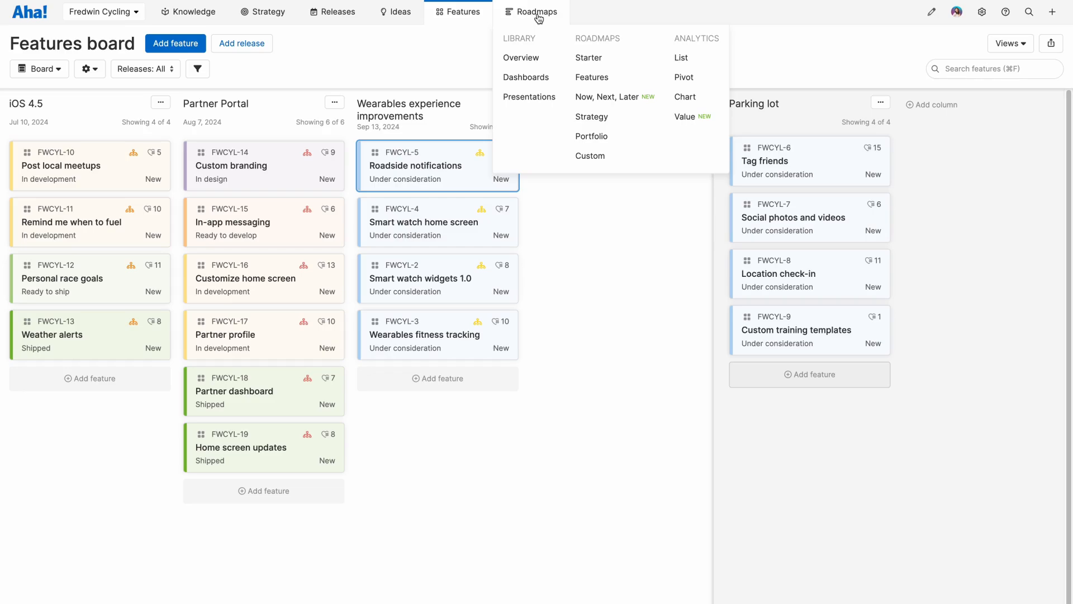
pyautogui.click(587, 58)
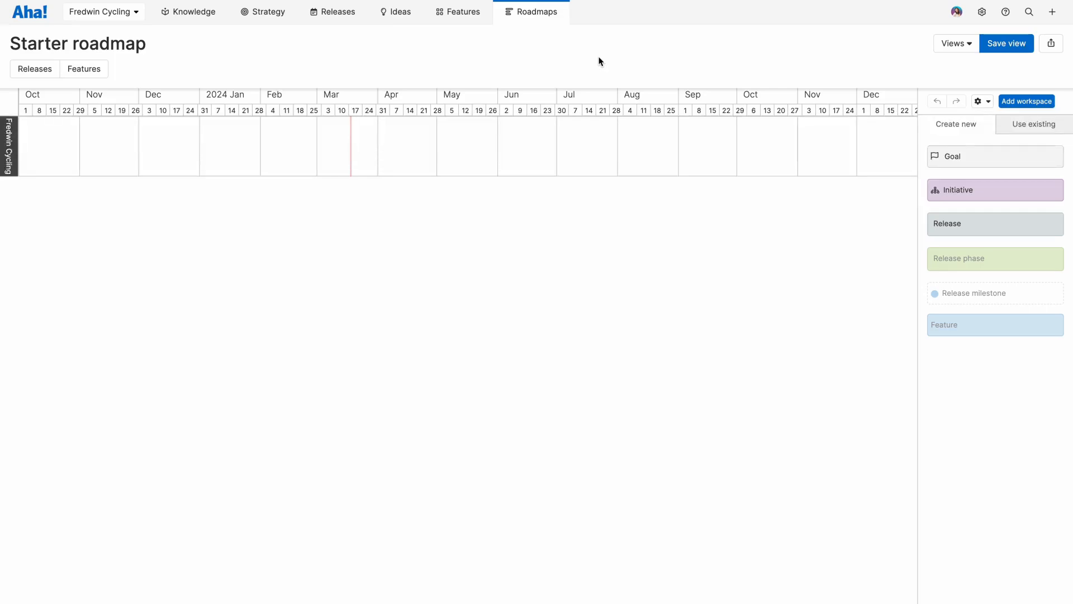
pyautogui.moveTo(834, 81)
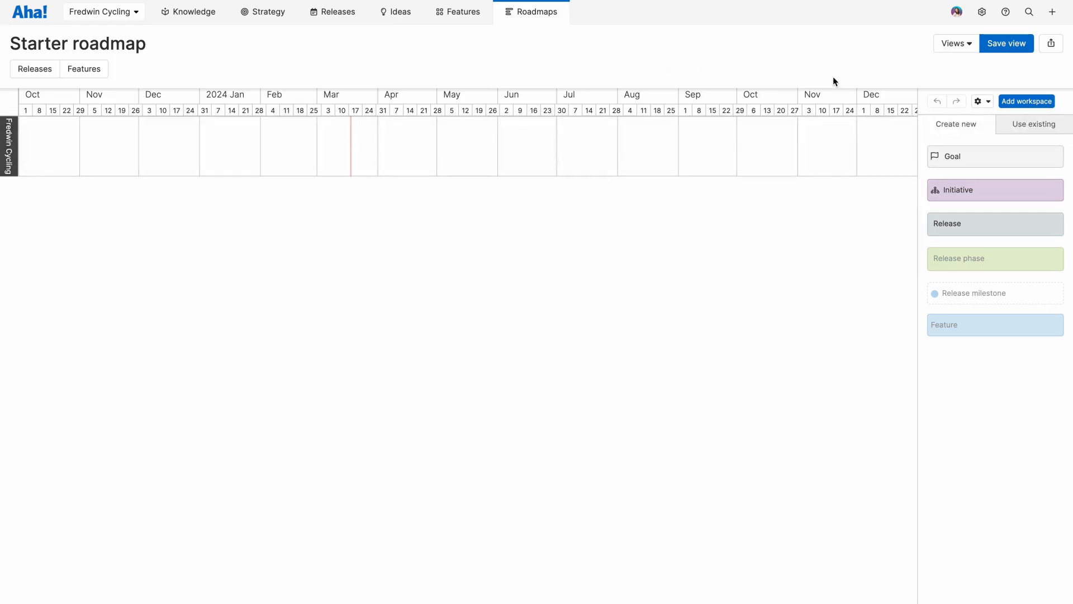
# Switch the starter roadmap's add panel to Use existing records
pyautogui.click(1033, 125)
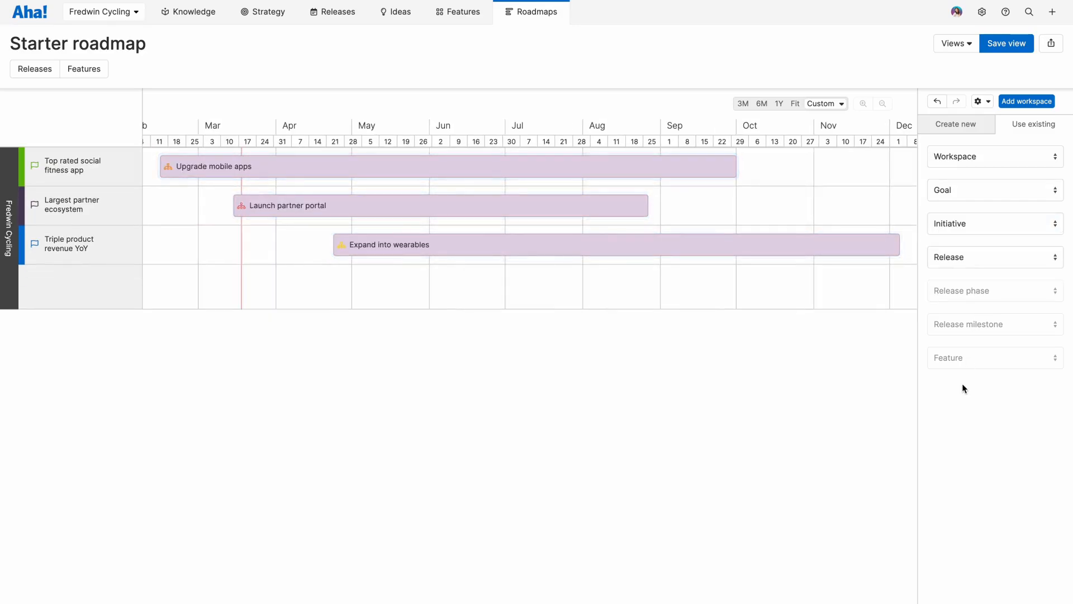
# Add the Wearables experience improvements release and Smart watch widgets 1.0, then review Wearables fitness tracking
pyautogui.click(993, 257)
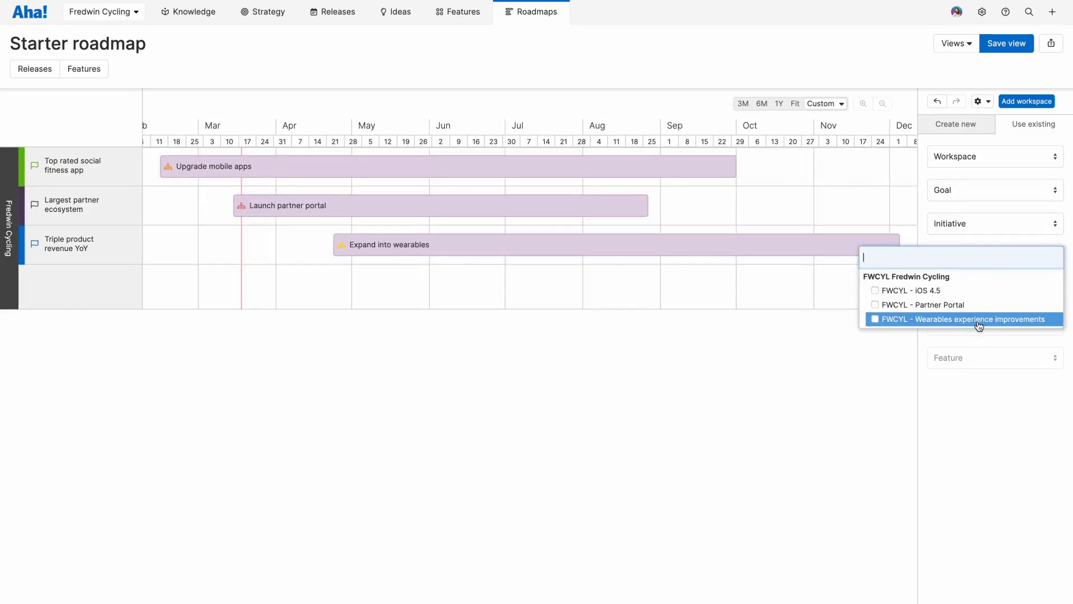
pyautogui.click(962, 319)
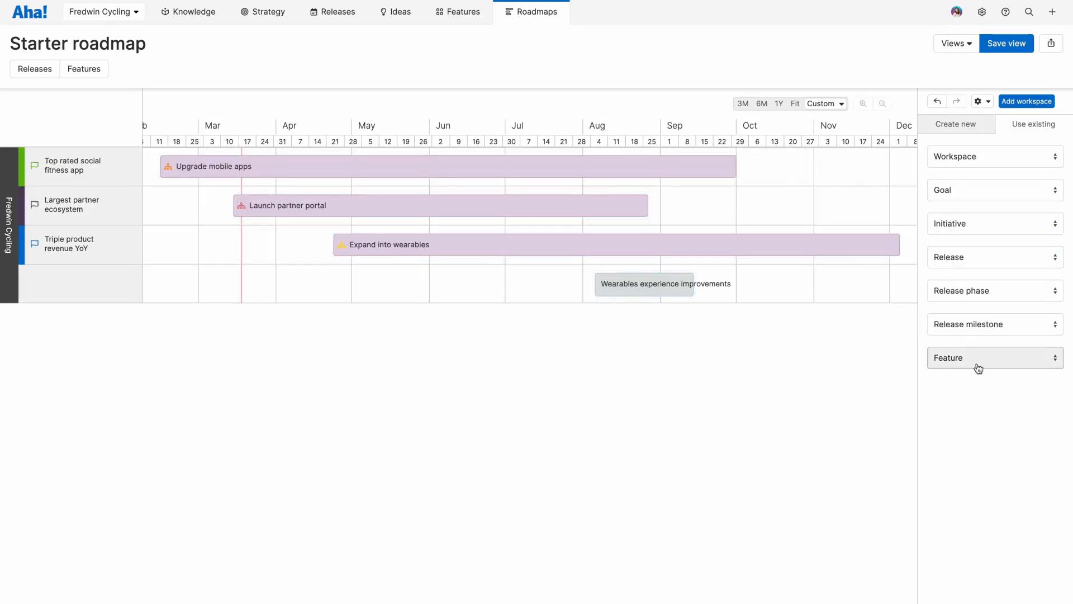
pyautogui.click(993, 357)
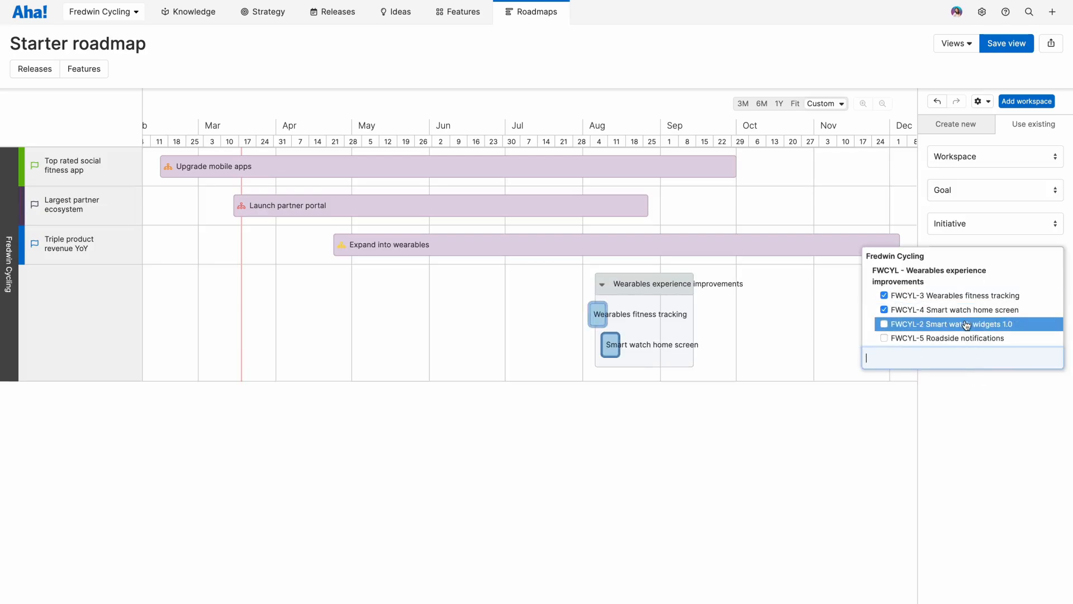
pyautogui.click(884, 324)
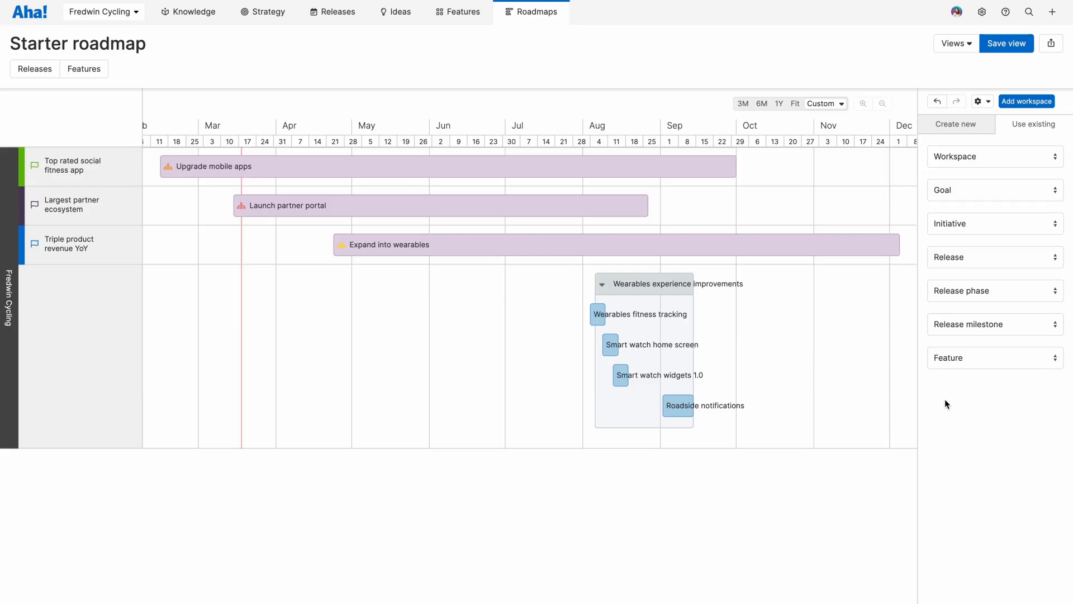
pyautogui.click(637, 314)
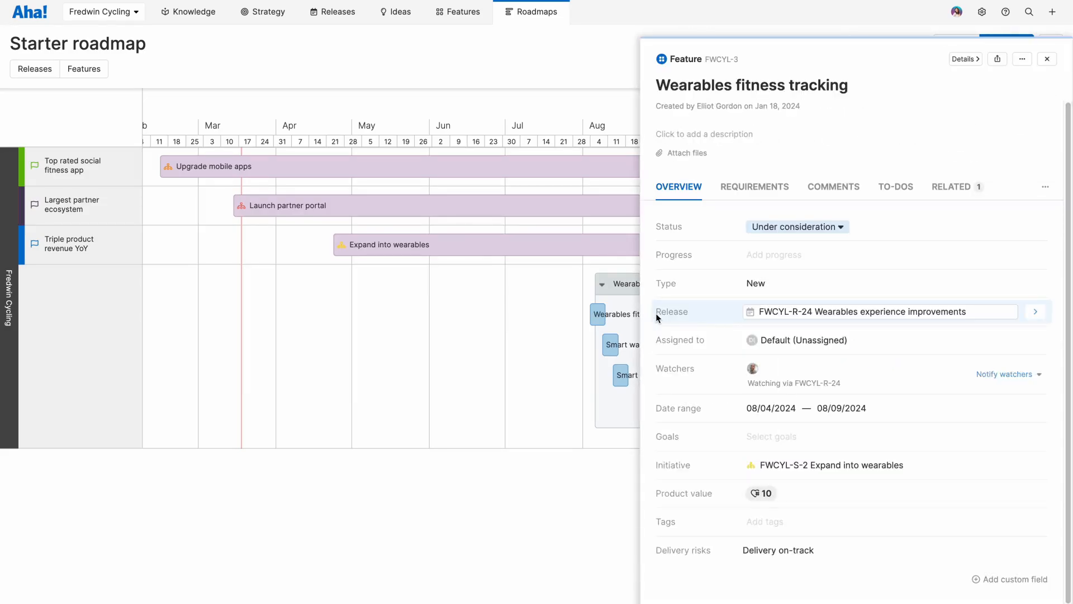
pyautogui.click(1046, 59)
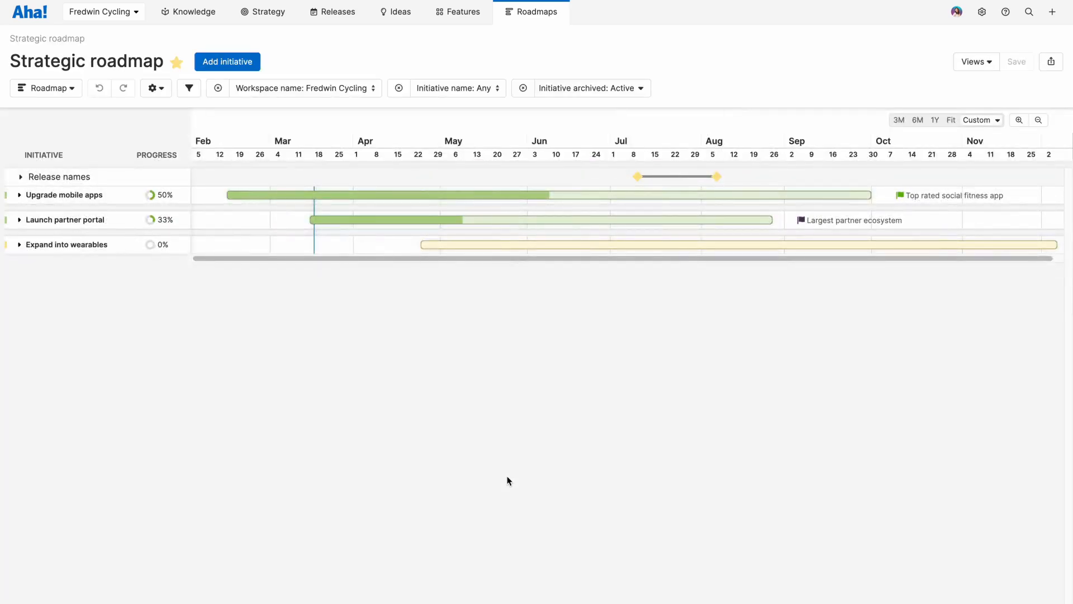
pyautogui.moveTo(364, 450)
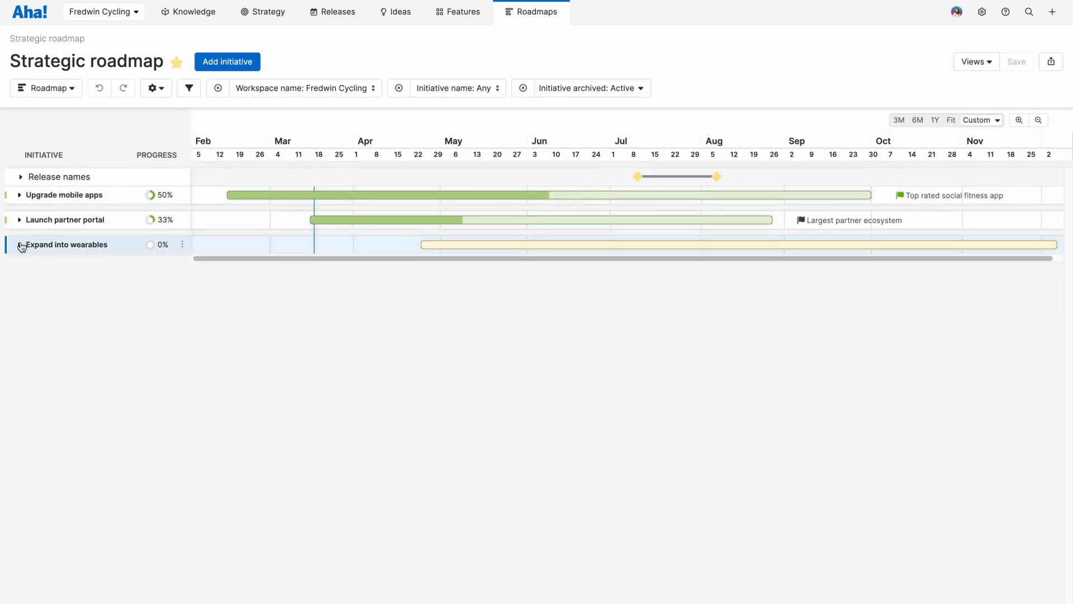
# Expand the Expand into wearables initiative row on the strategic roadmap
pyautogui.click(20, 245)
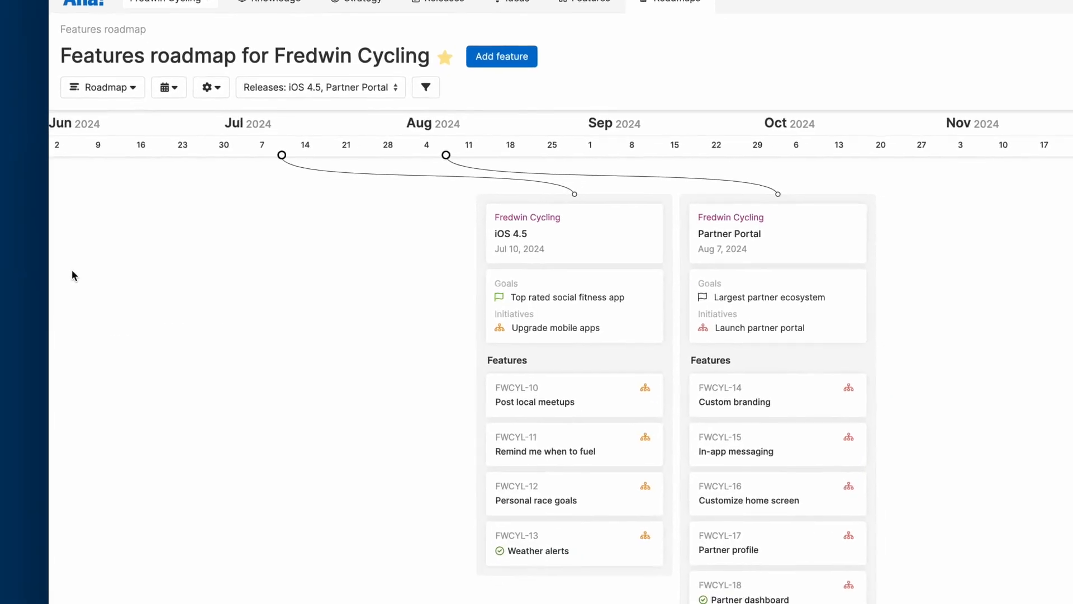
# Tick the Wearables experience improvements release in the features roadmap's Releases filter
pyautogui.scroll(3)
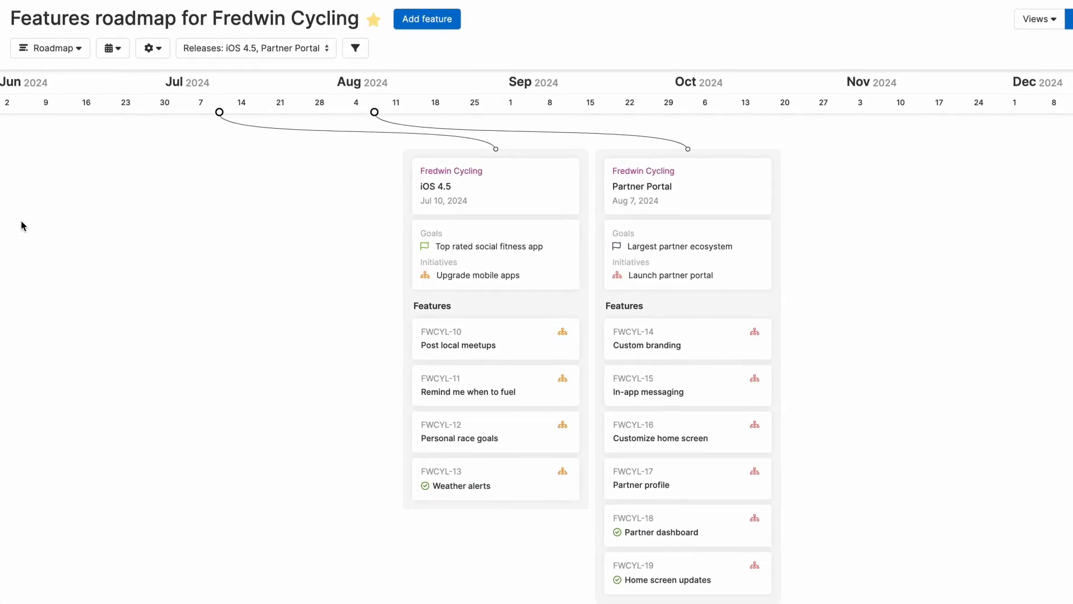
pyautogui.moveTo(27, 219)
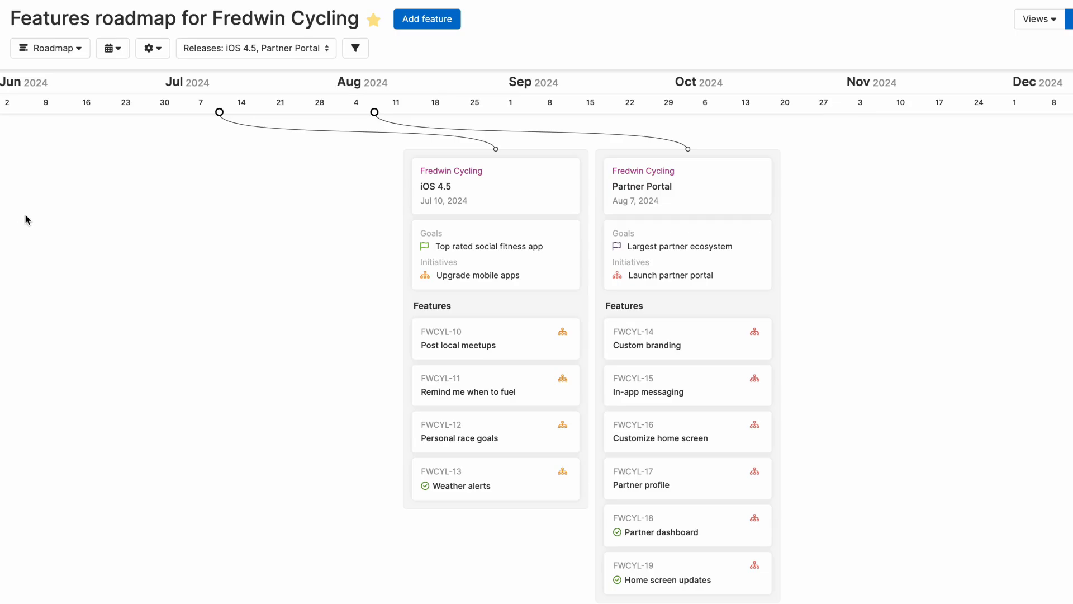
pyautogui.click(255, 48)
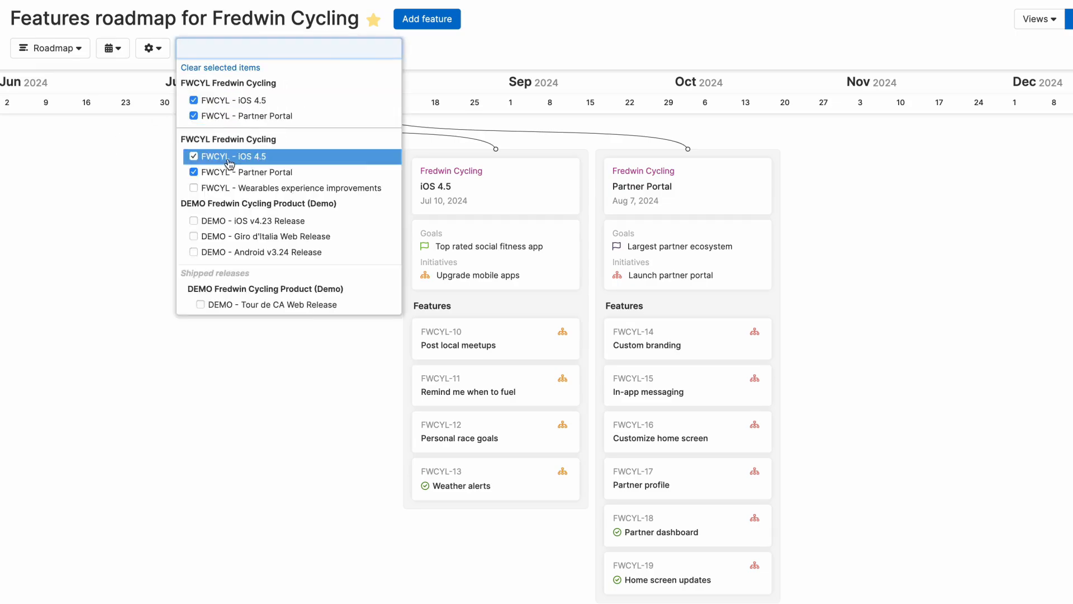
pyautogui.click(194, 188)
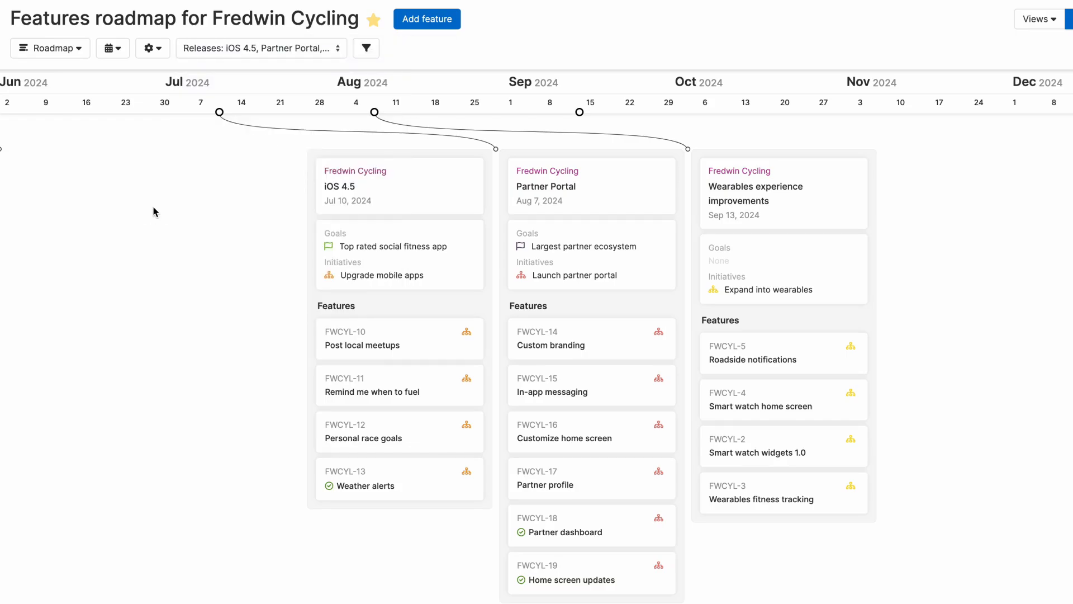
pyautogui.click(147, 48)
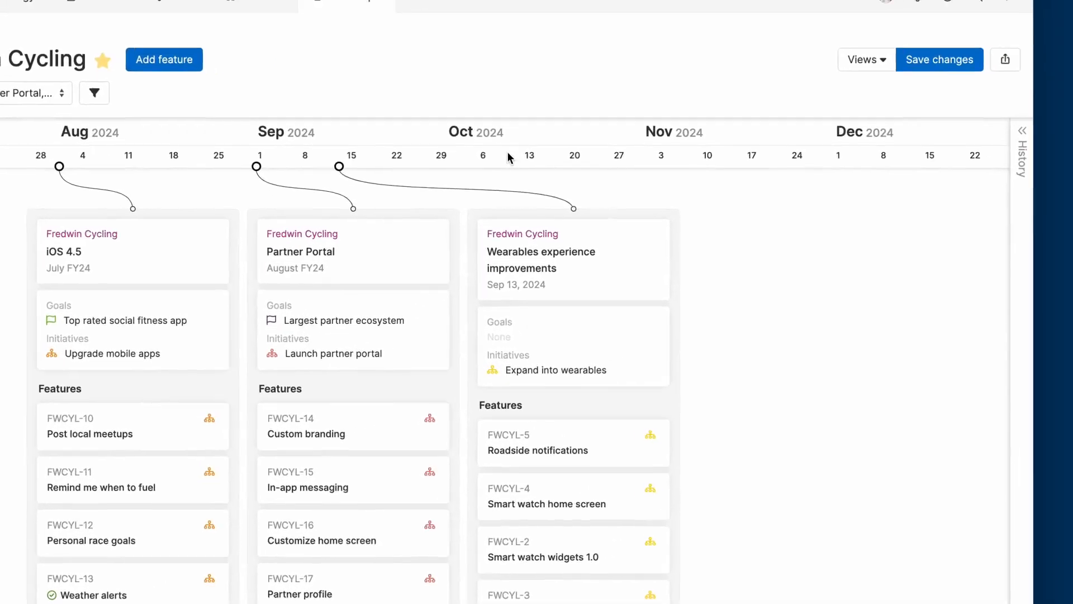
# Save the features roadmap changes and review the Presentation and Webpage share options
pyautogui.click(939, 59)
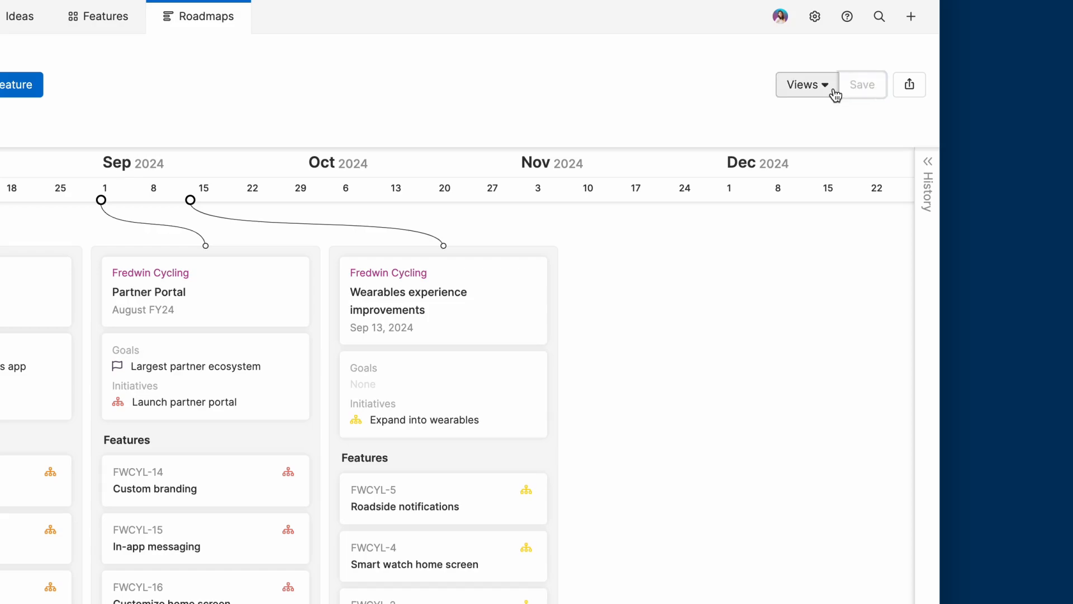
pyautogui.click(909, 84)
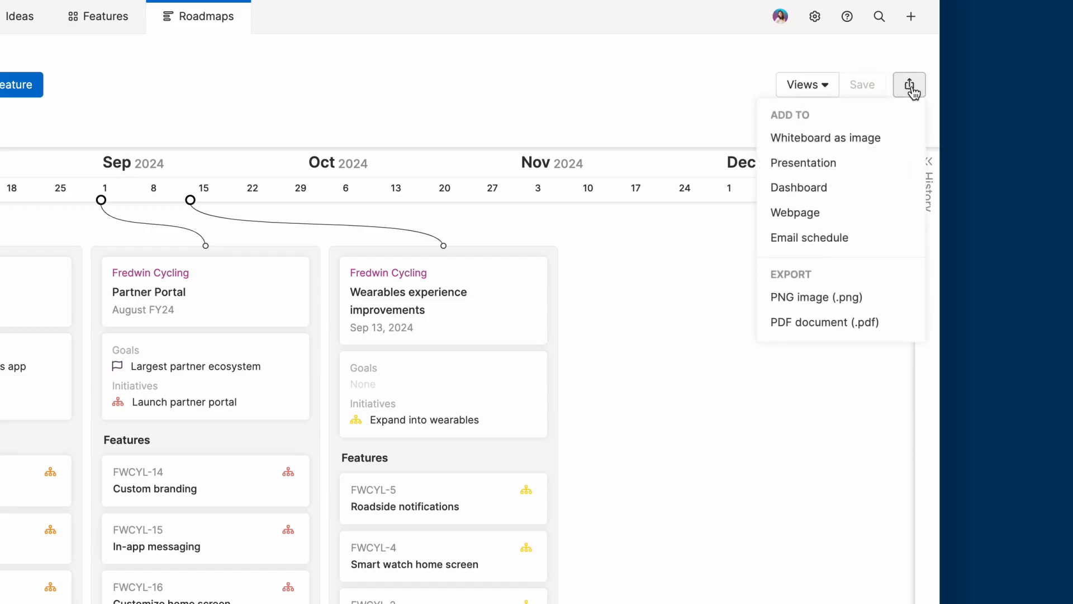
pyautogui.moveTo(909, 109)
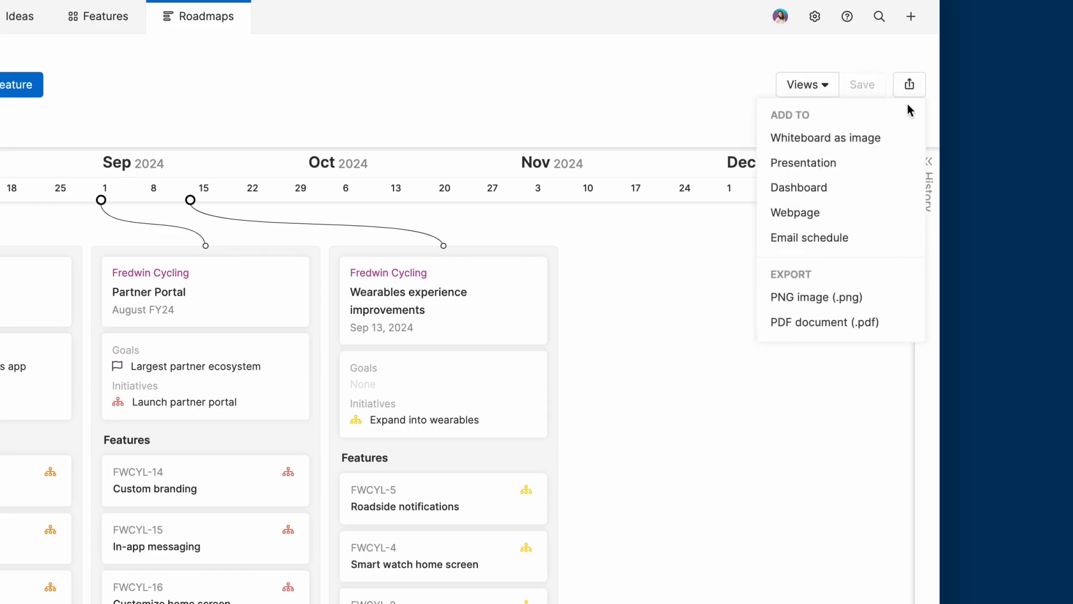
pyautogui.moveTo(826, 138)
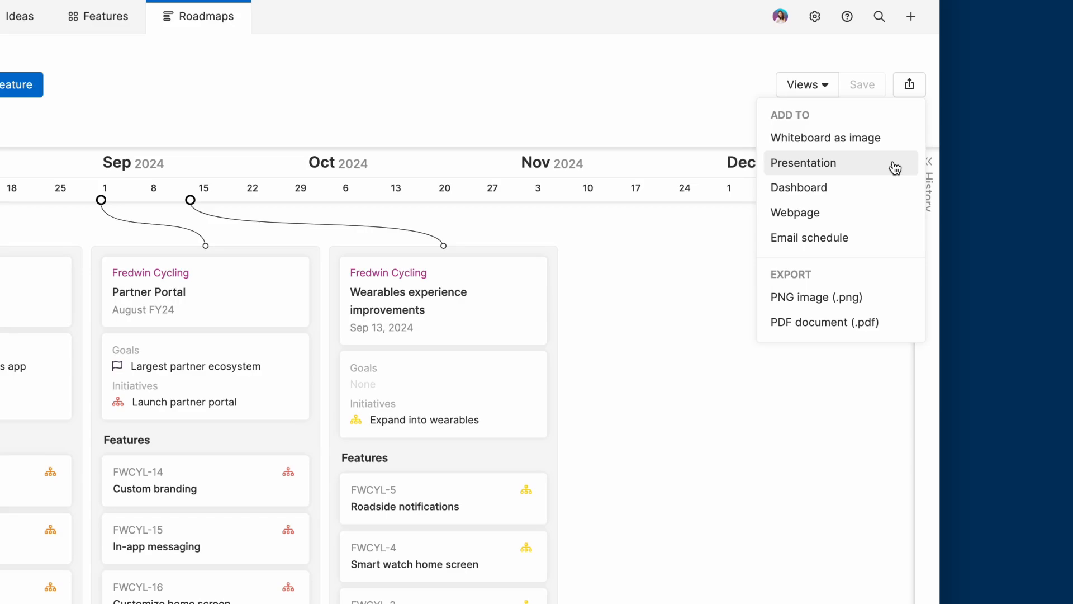
pyautogui.moveTo(887, 217)
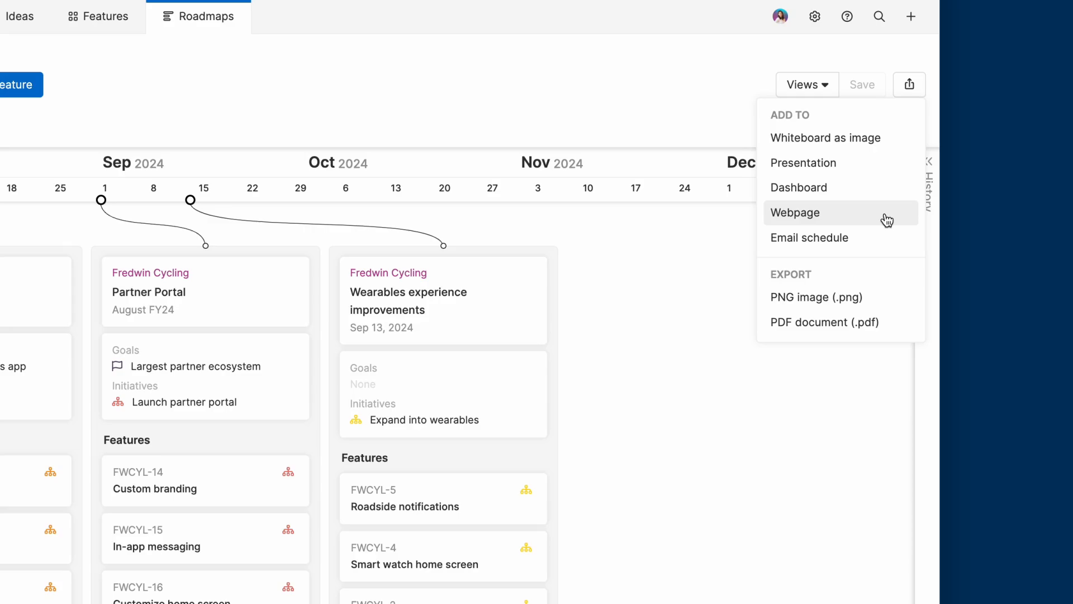
pyautogui.click(688, 101)
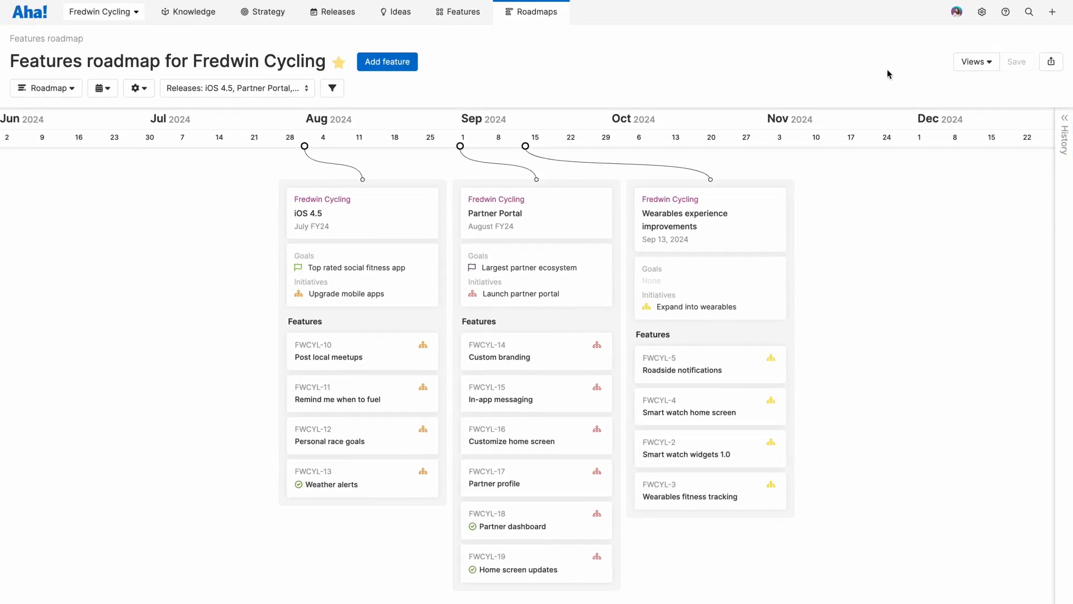
pyautogui.moveTo(989, 34)
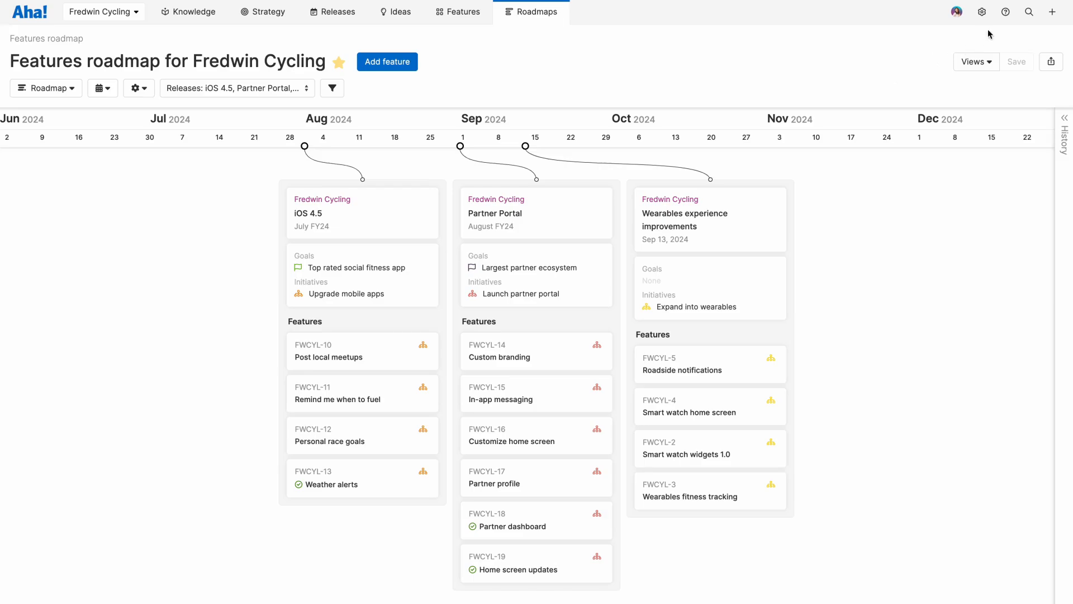